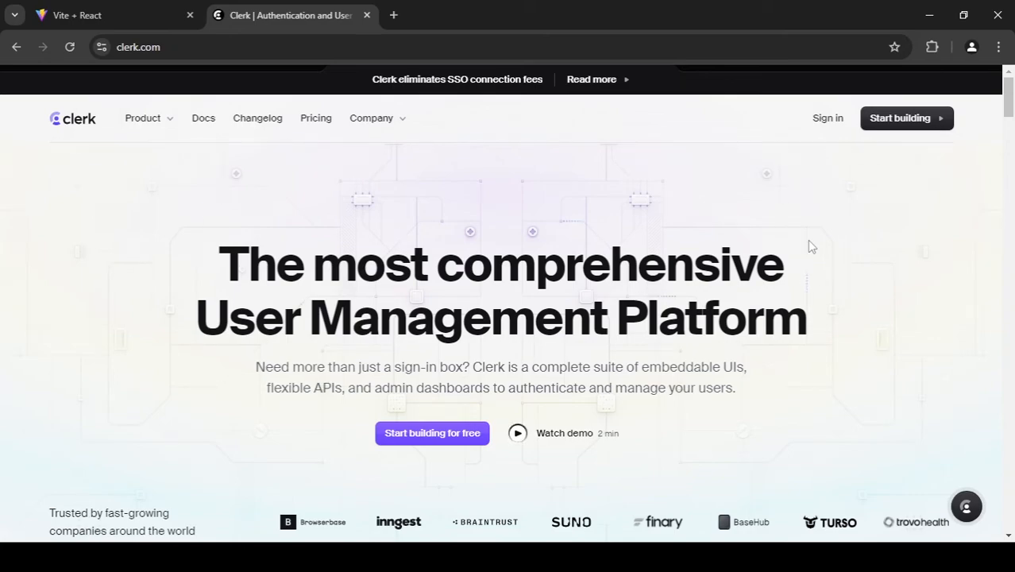
mouse_move(819, 138)
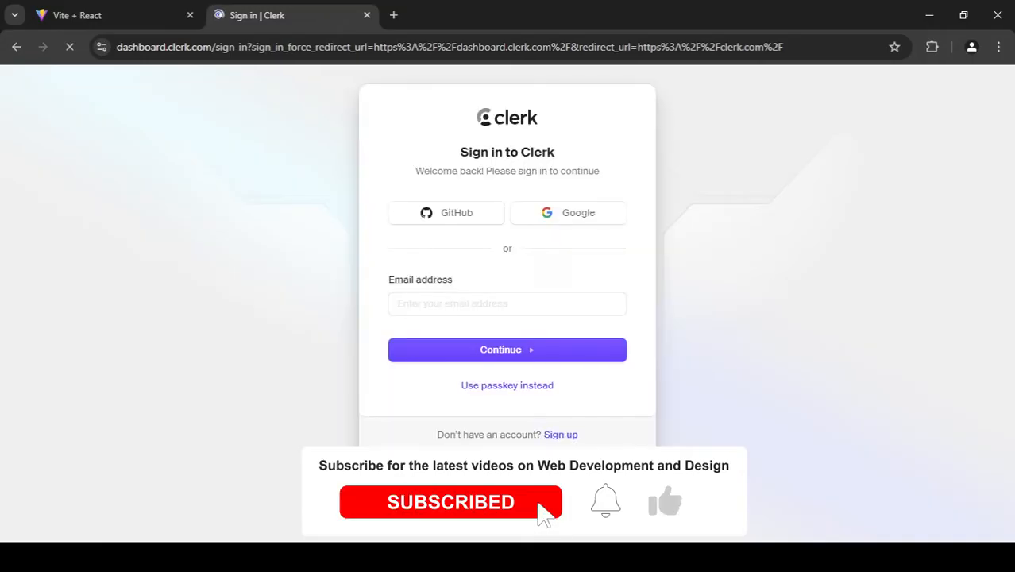
On clerk.com, toggle to Sign up and back to Sign in, then submit the account email.
click(559, 435)
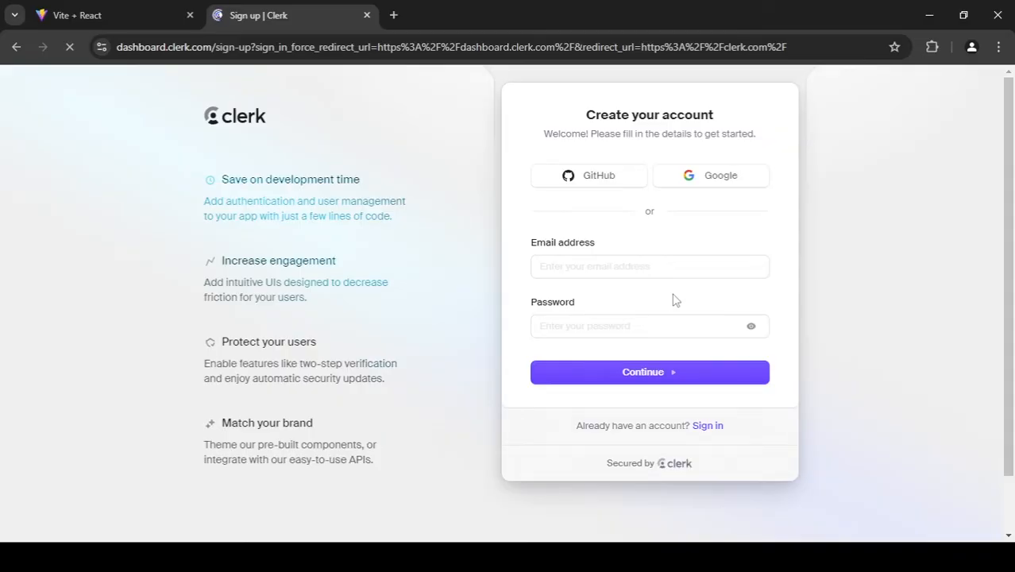
mouse_move(578, 190)
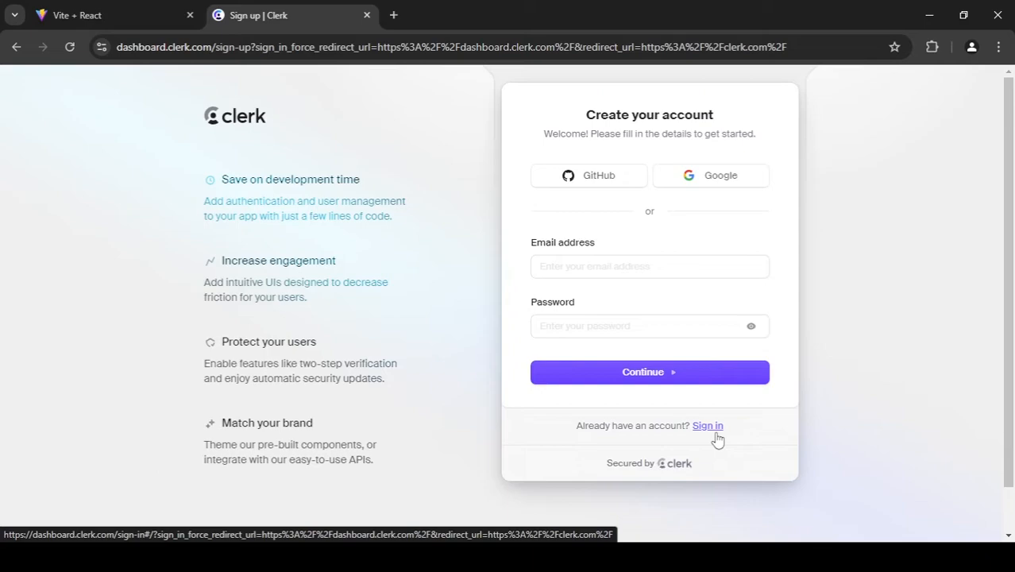
click(707, 425)
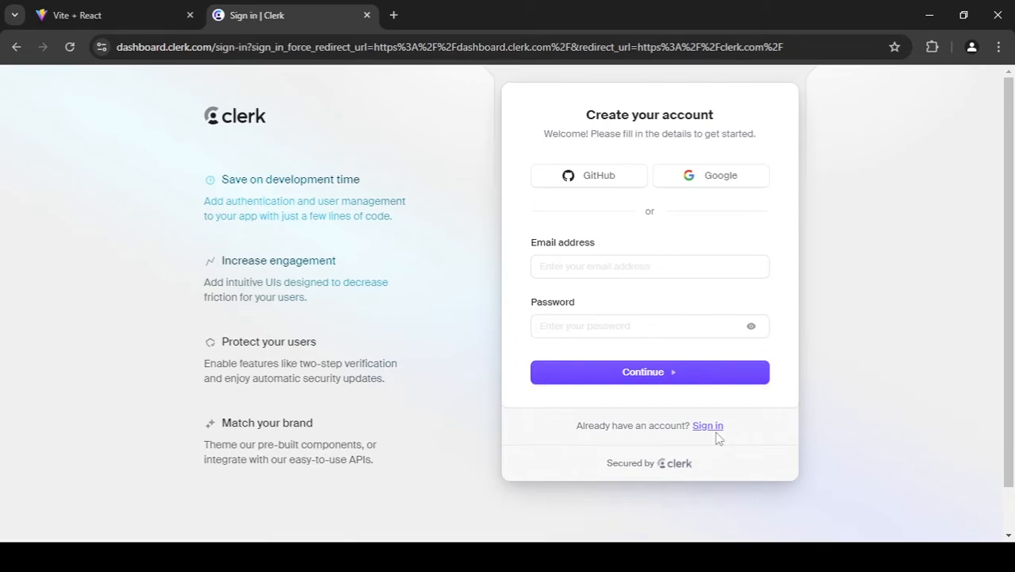
click(707, 425)
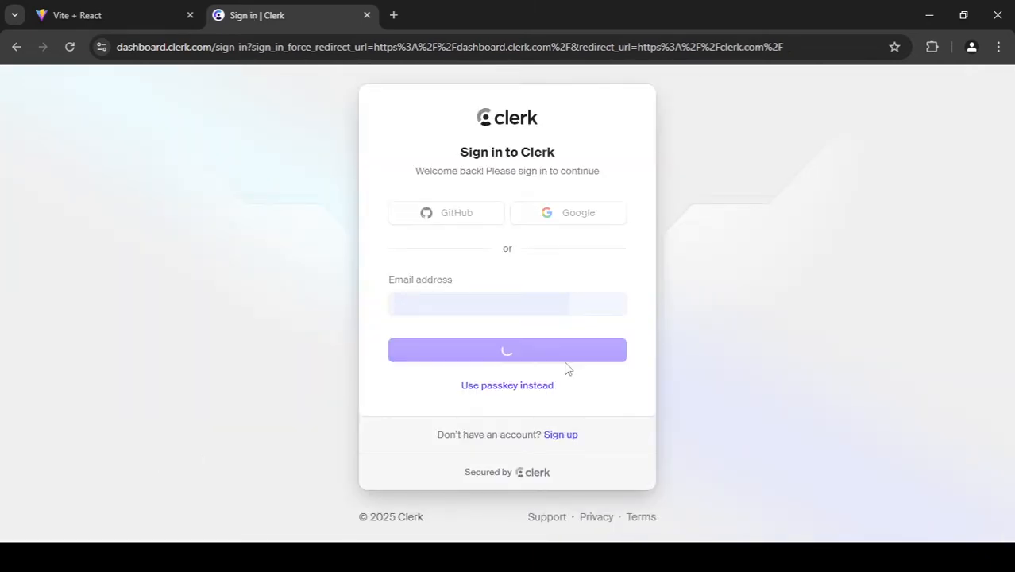
click(506, 350)
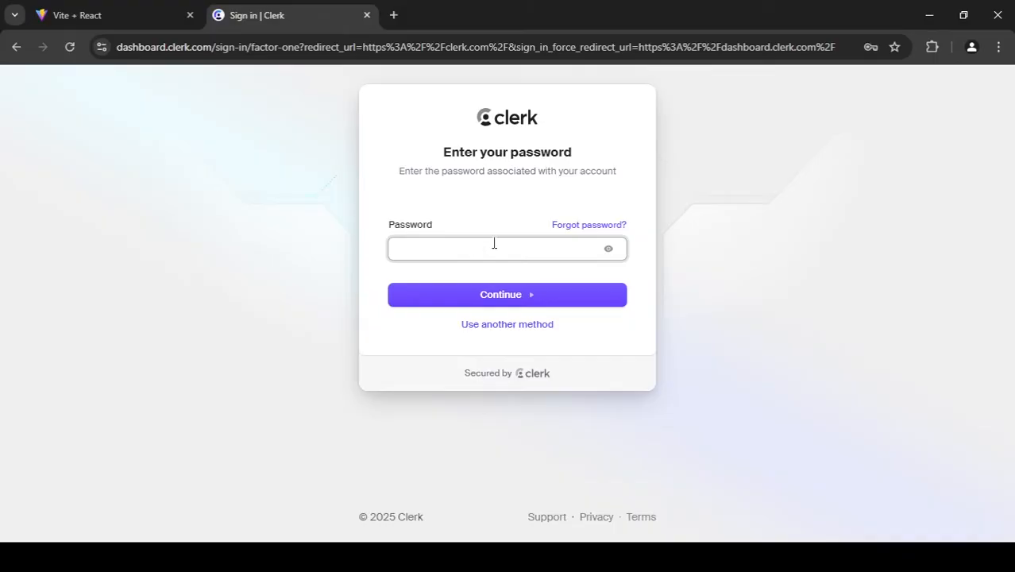
Sign in with the password and start a new application with GitHub toggled on as a sign-in option.
click(507, 295)
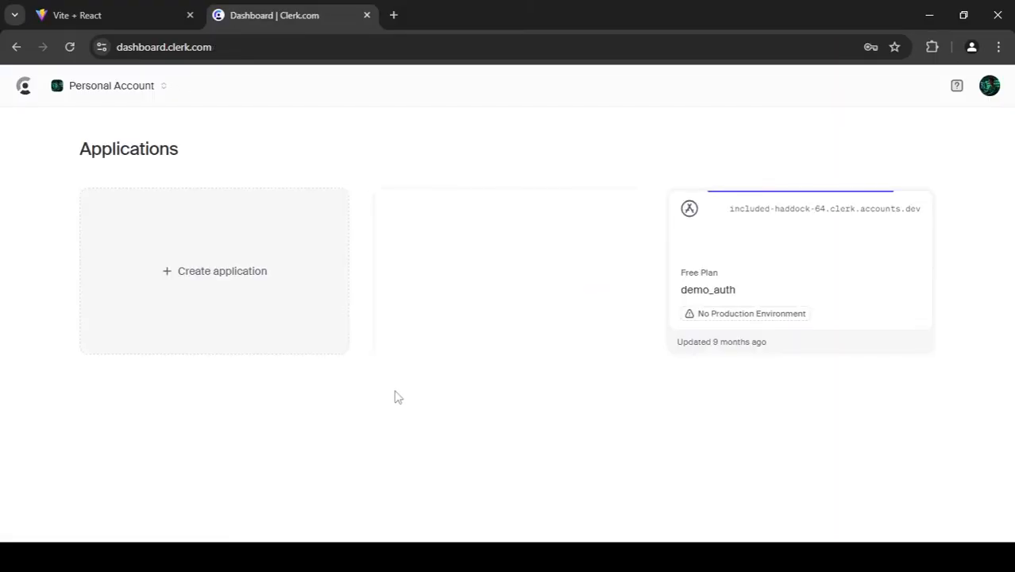
mouse_move(300, 385)
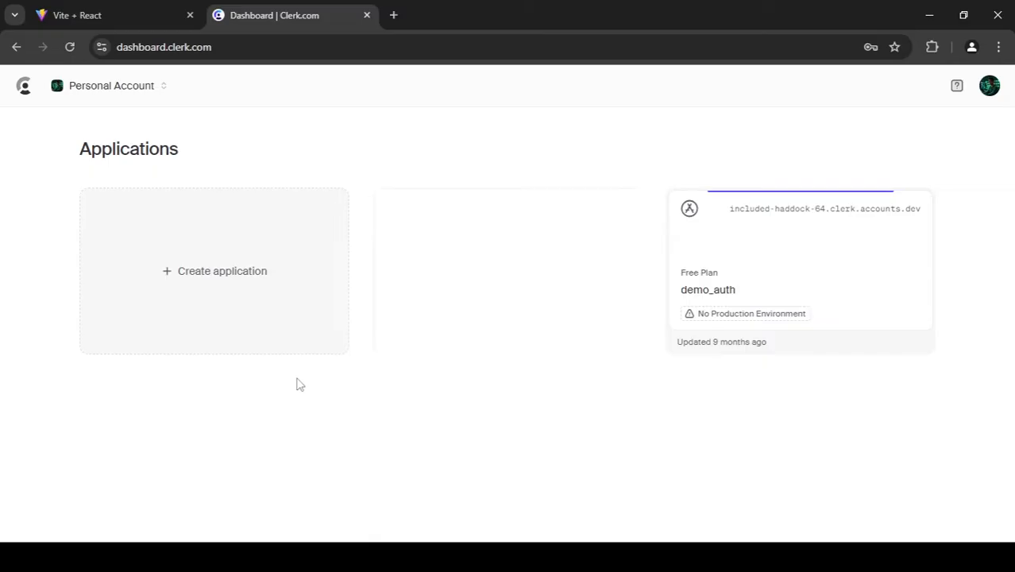
mouse_move(253, 323)
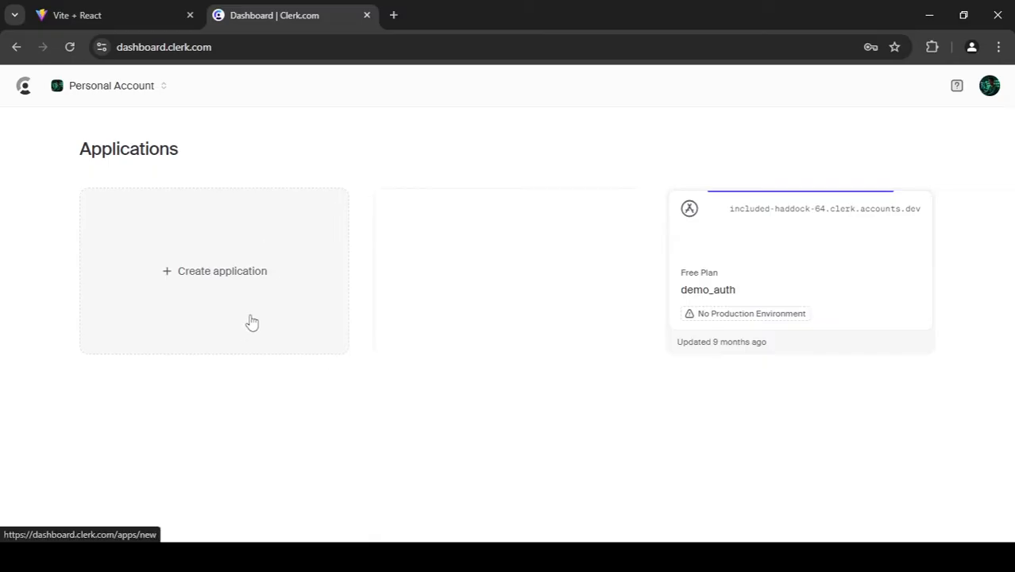
mouse_move(827, 289)
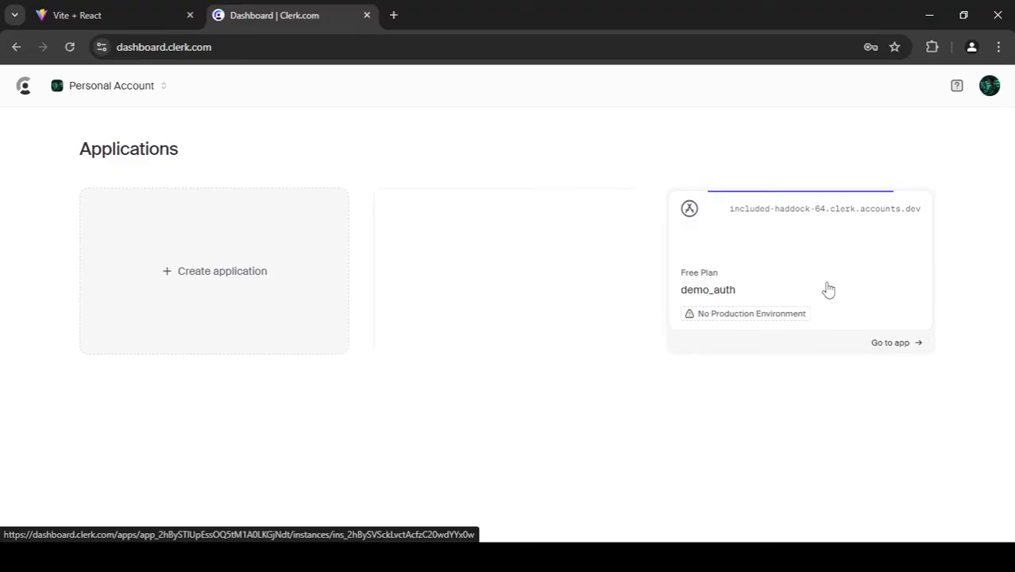
mouse_move(256, 300)
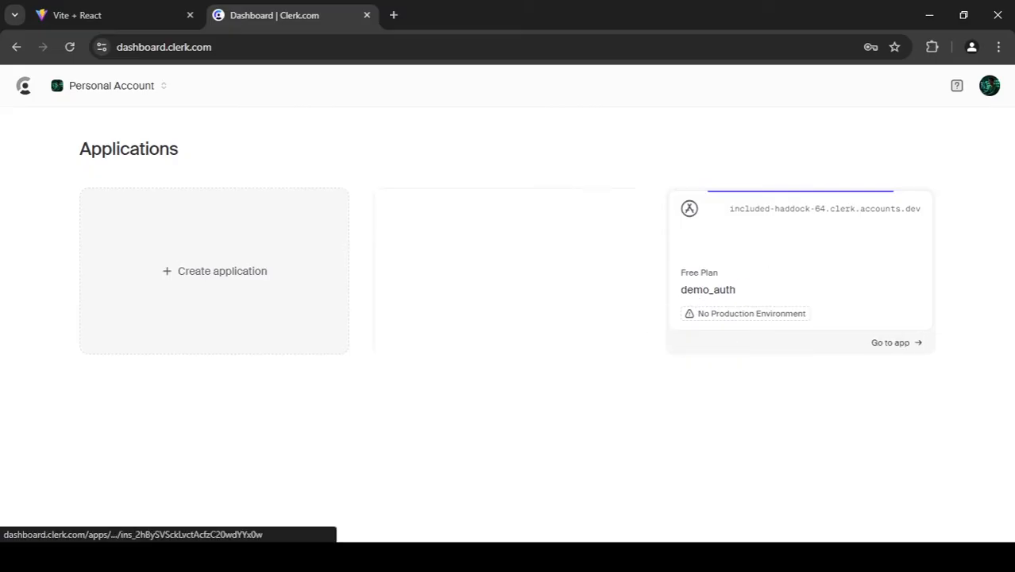
click(214, 270)
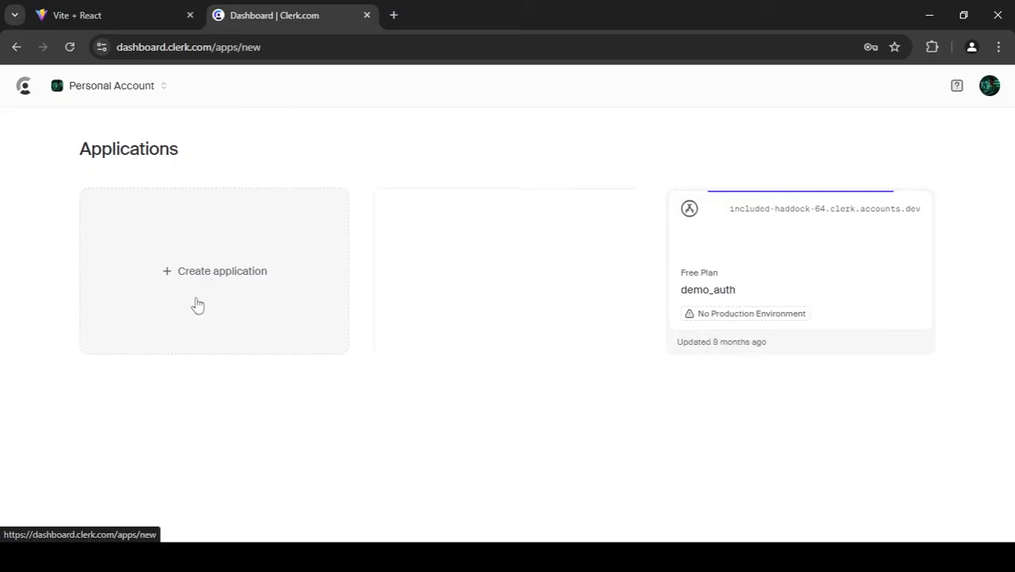
click(214, 271)
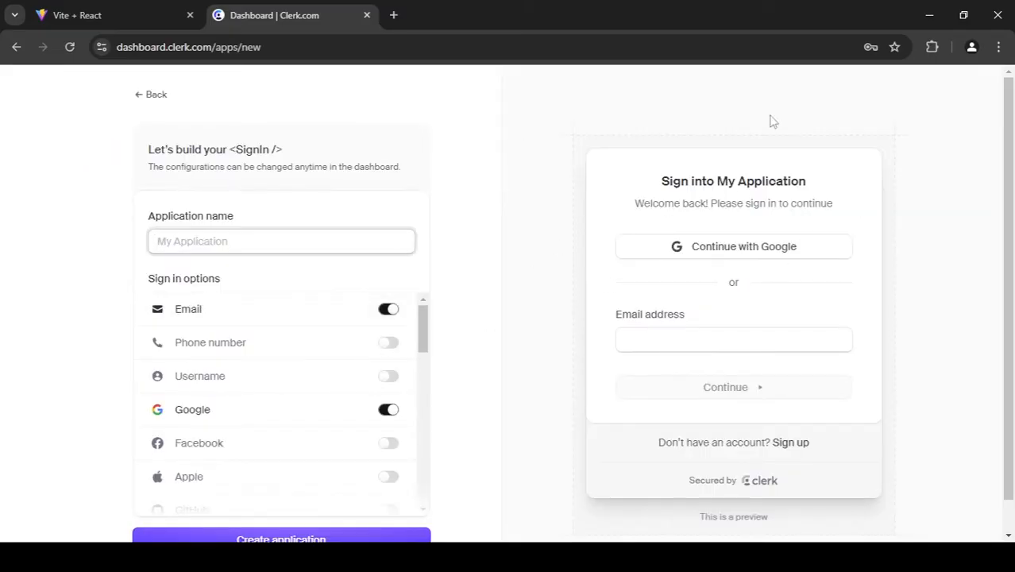
mouse_move(620, 208)
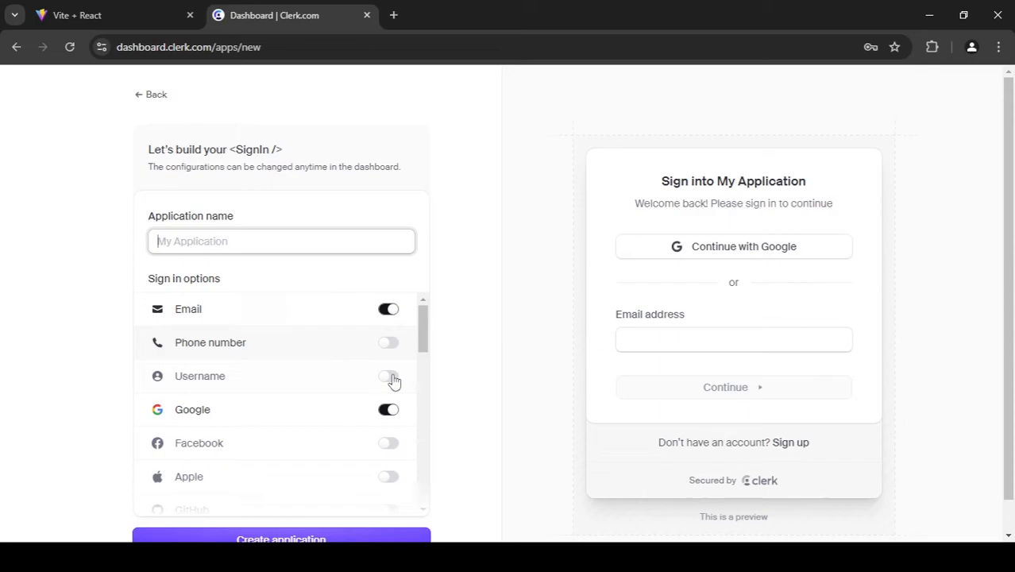
scroll(down, 3)
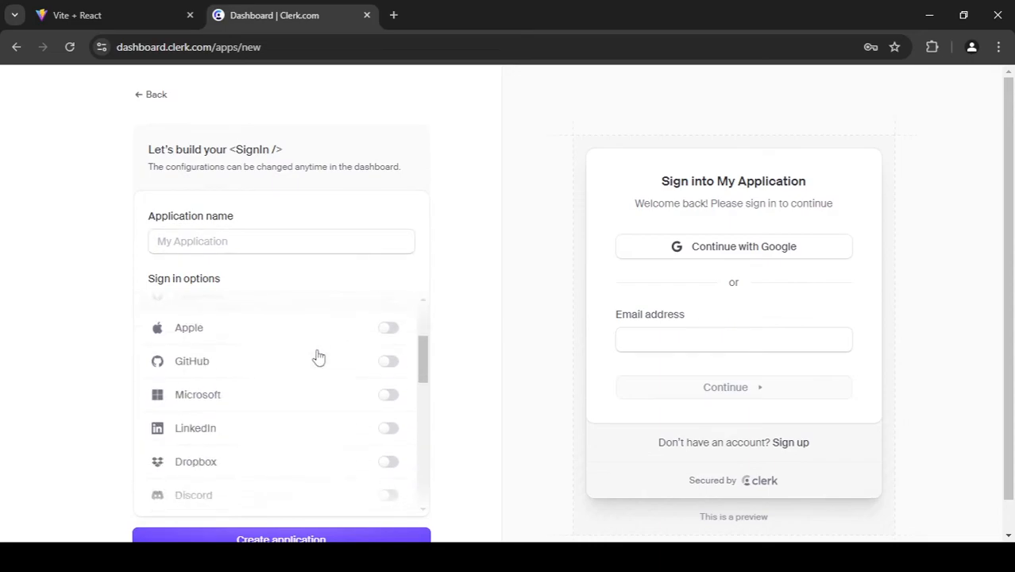
click(387, 361)
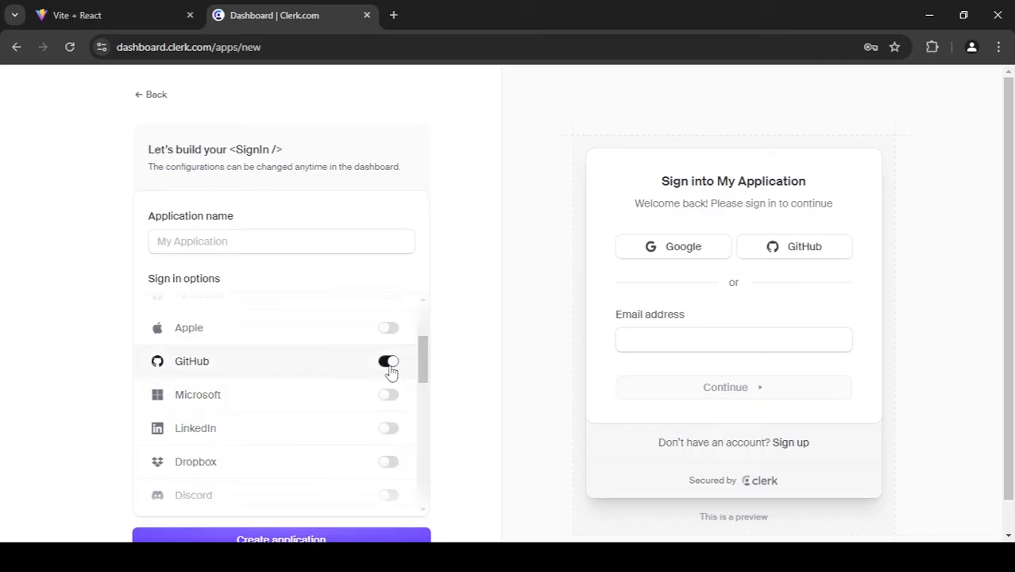
click(386, 361)
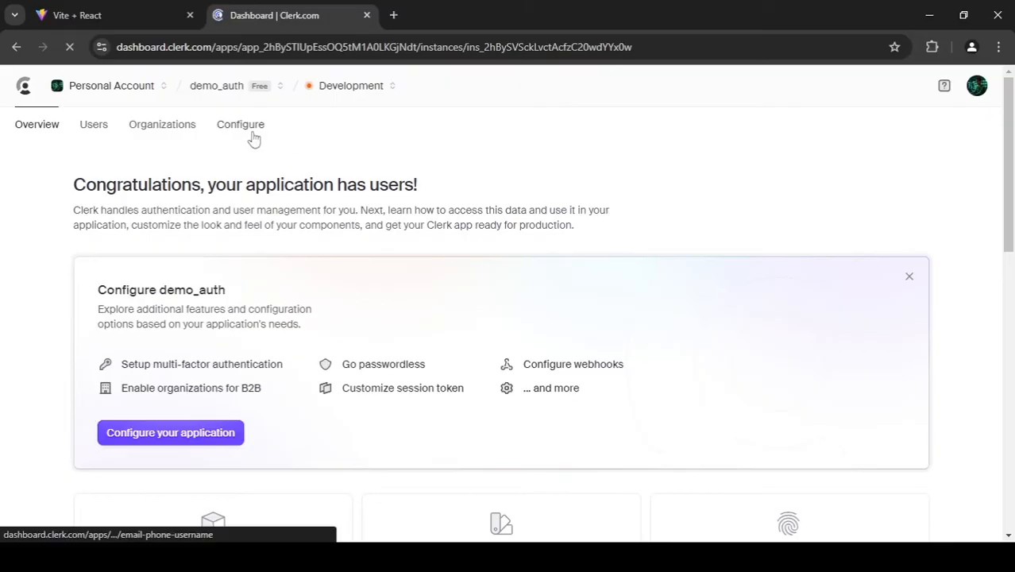
Open demo_auth's API keys, set Quick Copy to React, and copy the publishable key snippet.
click(240, 124)
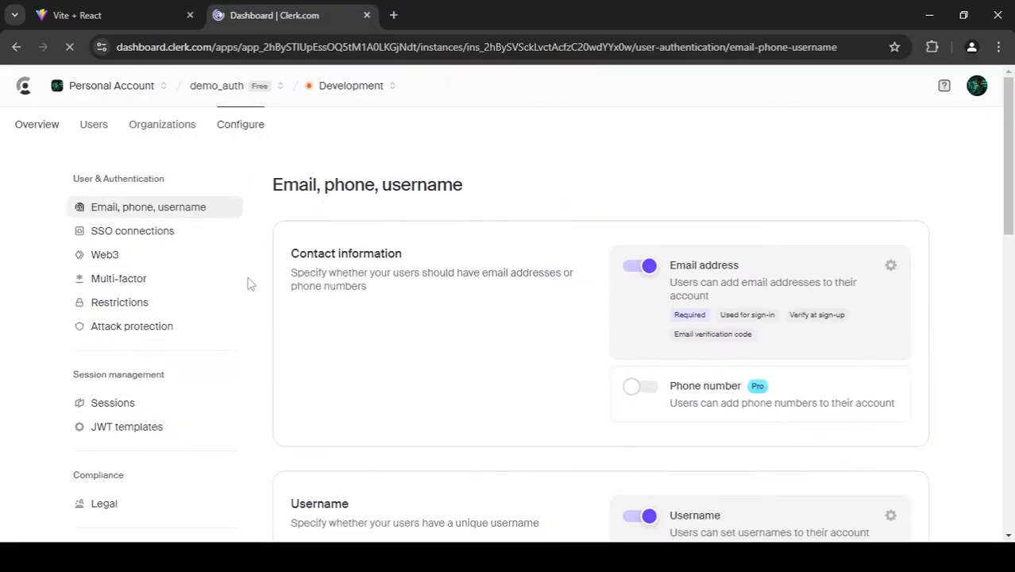
scroll(down, 3)
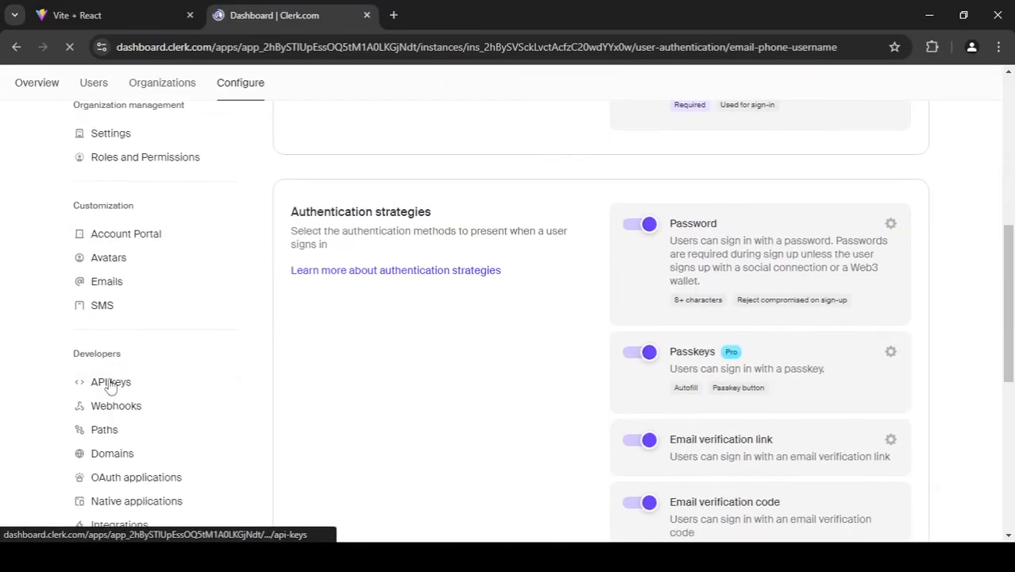
click(110, 382)
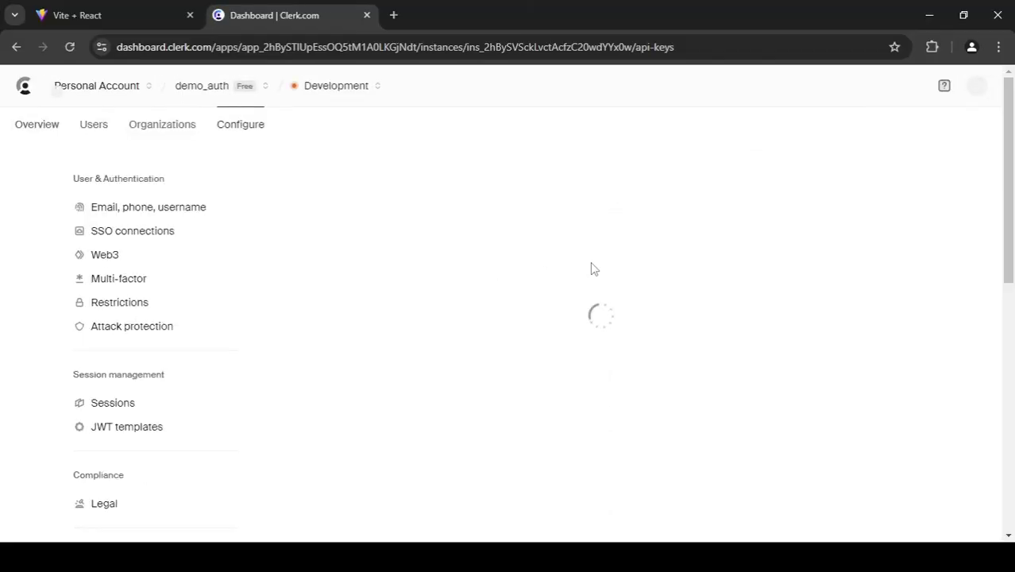
click(649, 271)
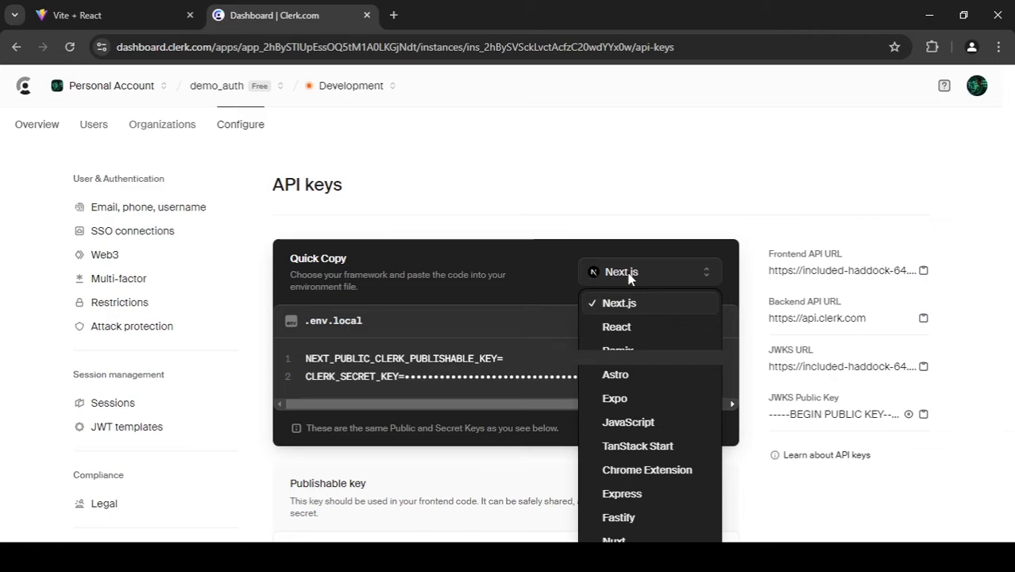
click(615, 326)
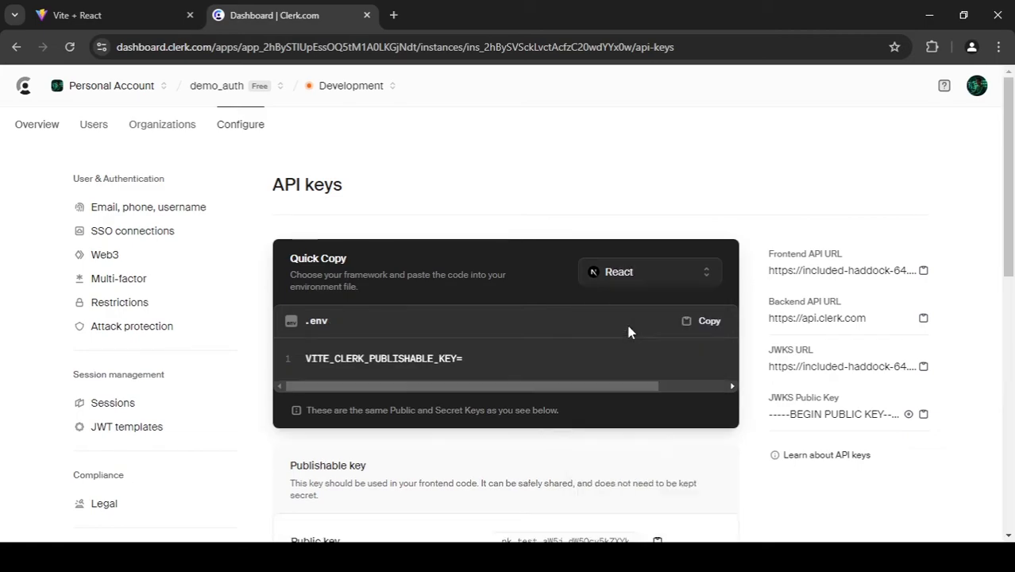
click(649, 271)
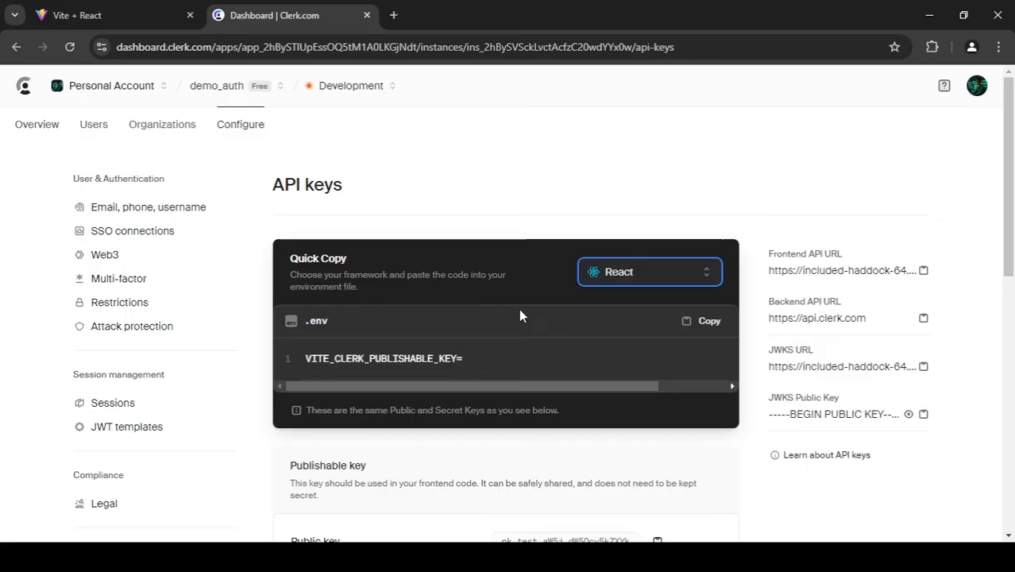
mouse_move(494, 331)
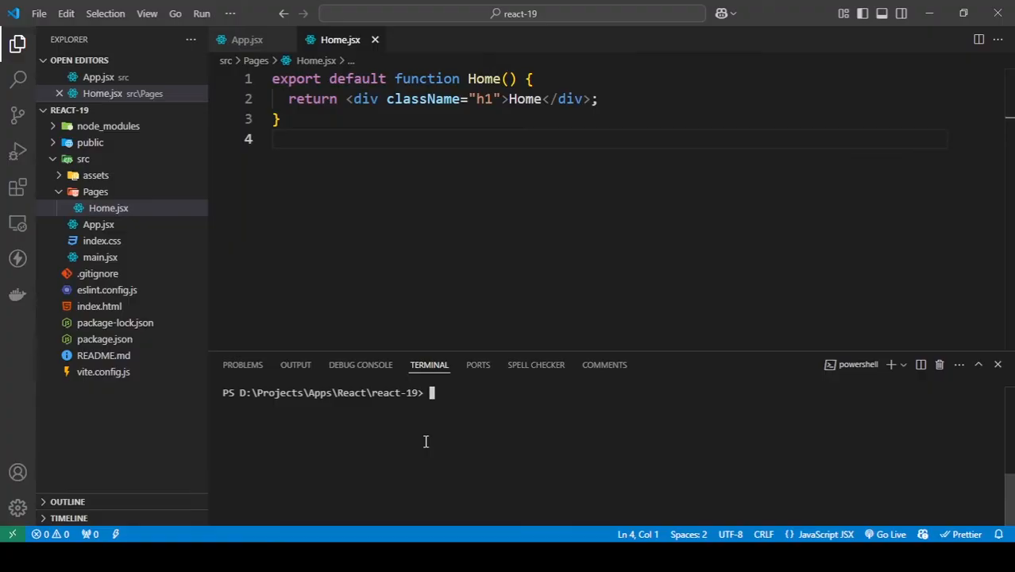
text(npm i @)
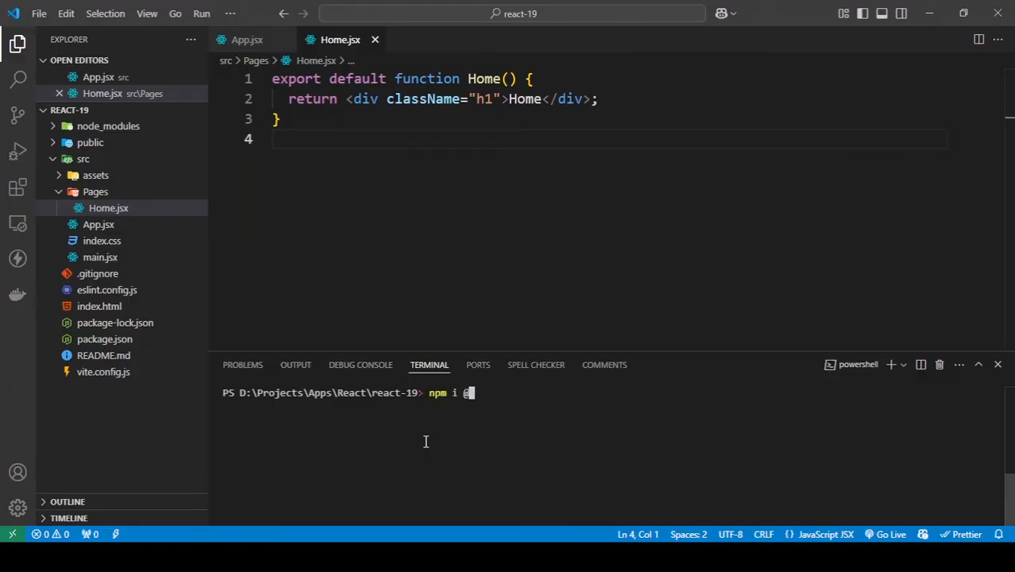
text(clerk/)
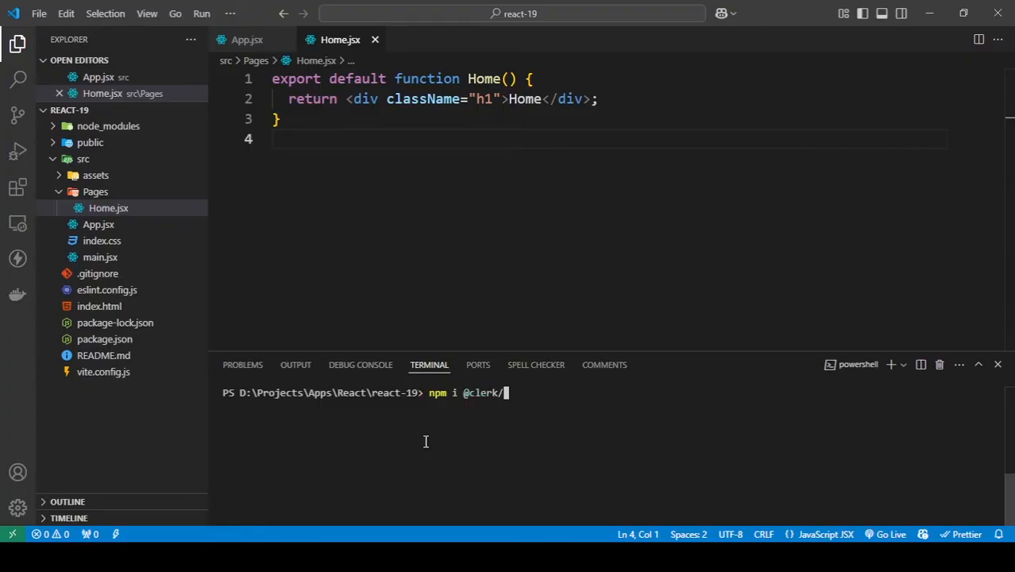
text(cler)
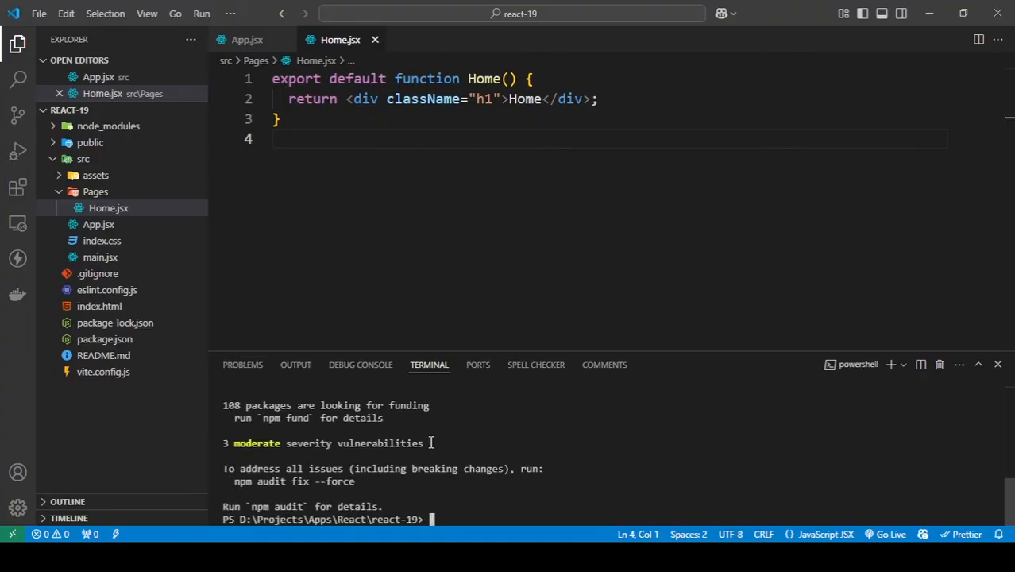
mouse_move(523, 489)
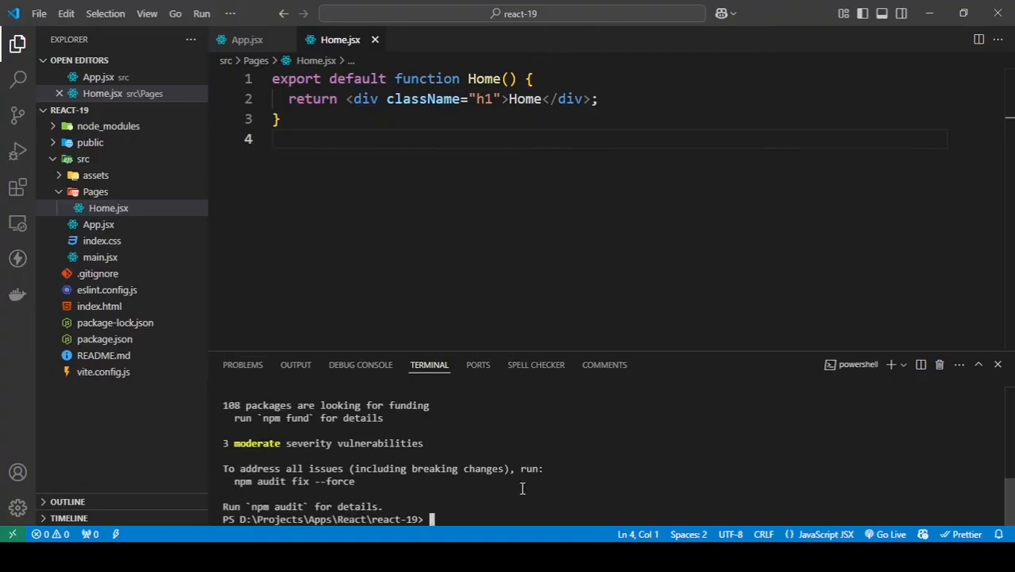
click(996, 364)
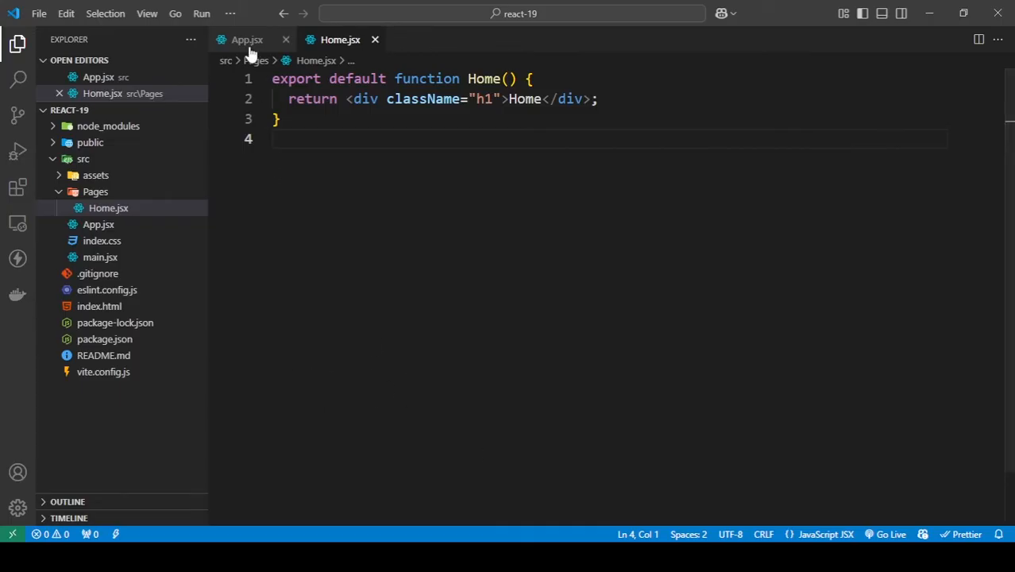
click(247, 39)
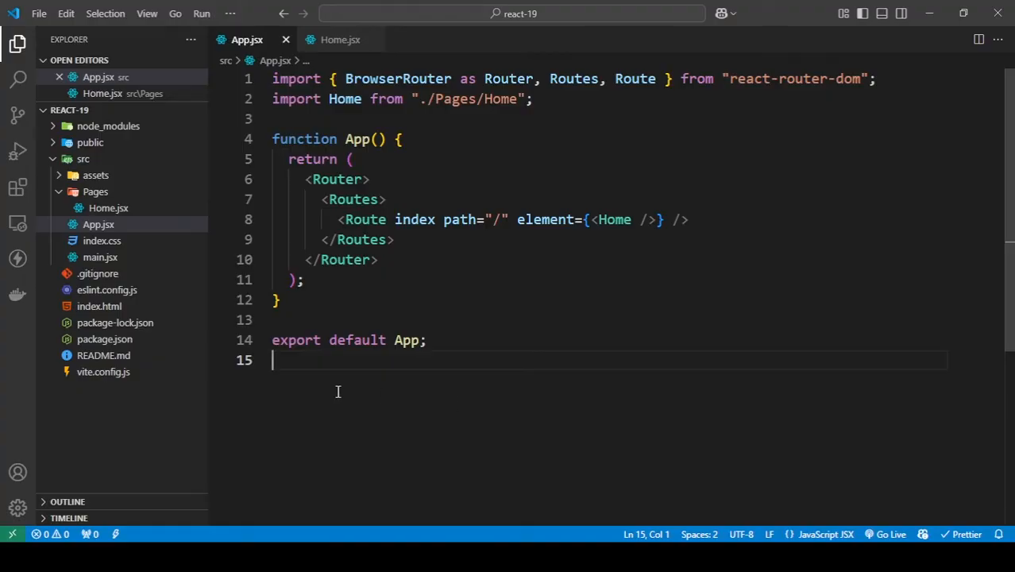
click(100, 256)
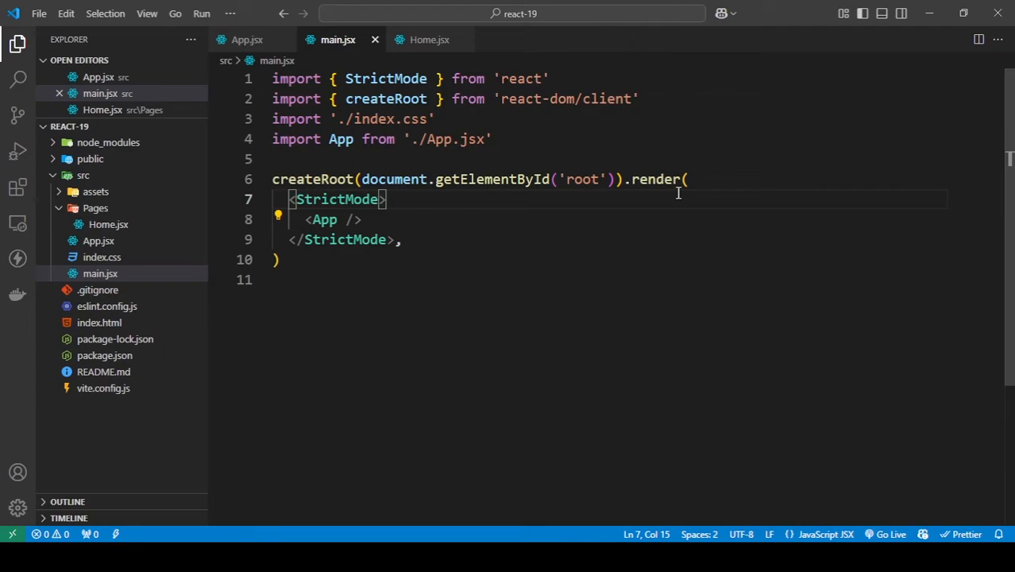
text(<Clerk)
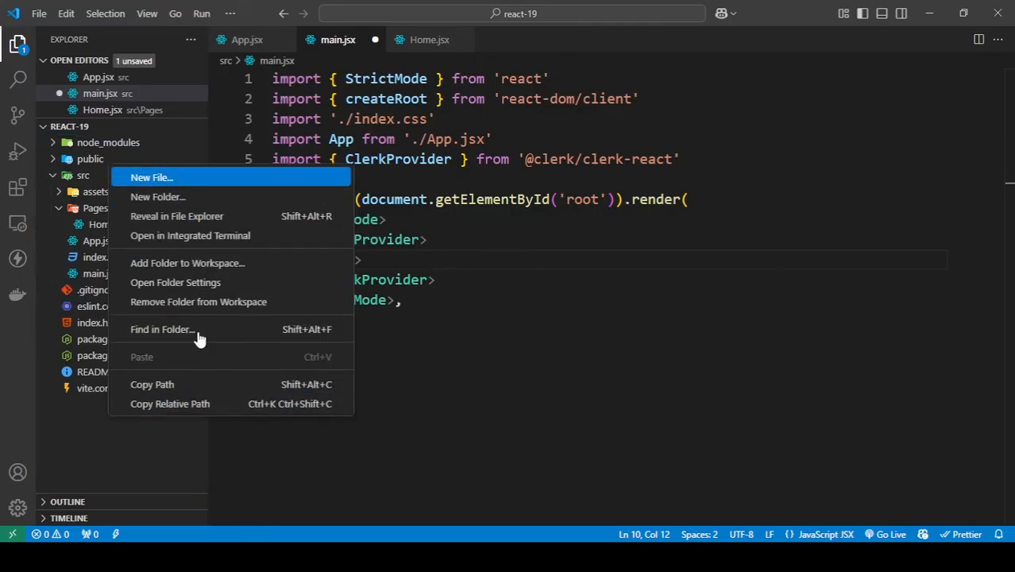
Create a root .env file holding VITE_CLERK_PUBLISHABLE_KEY and return to main.jsx.
click(151, 177)
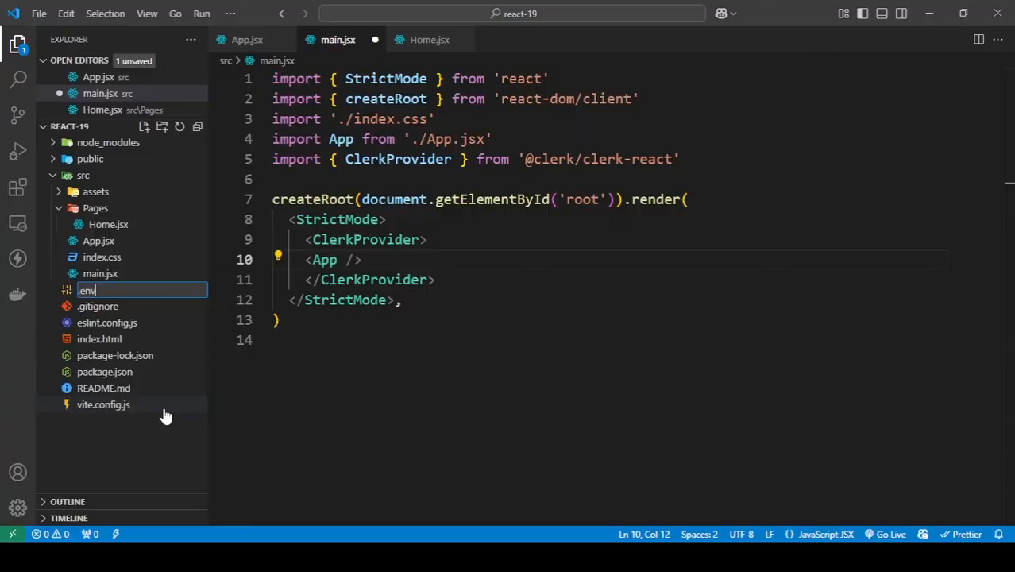
key(Enter)
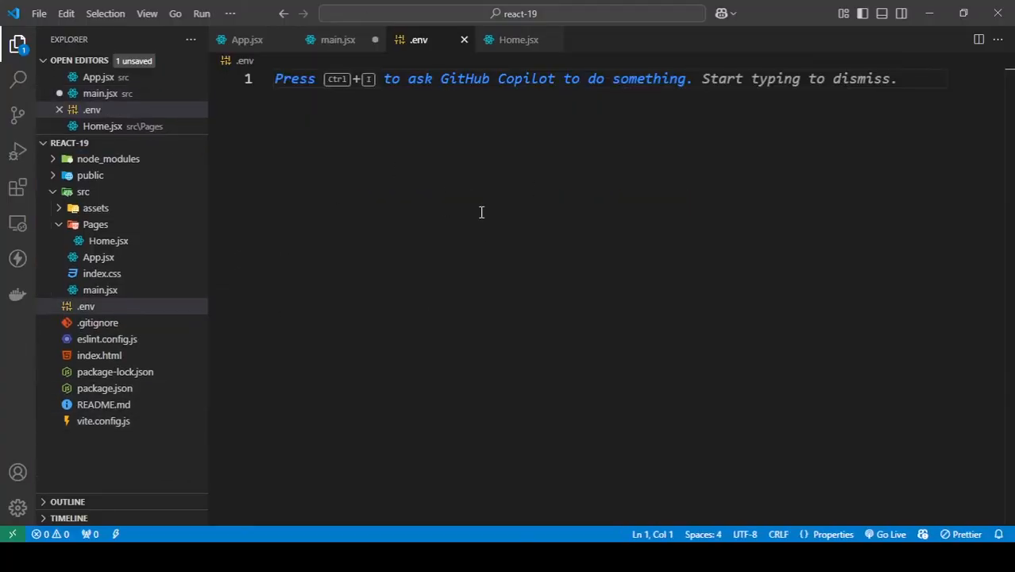
mouse_move(377, 517)
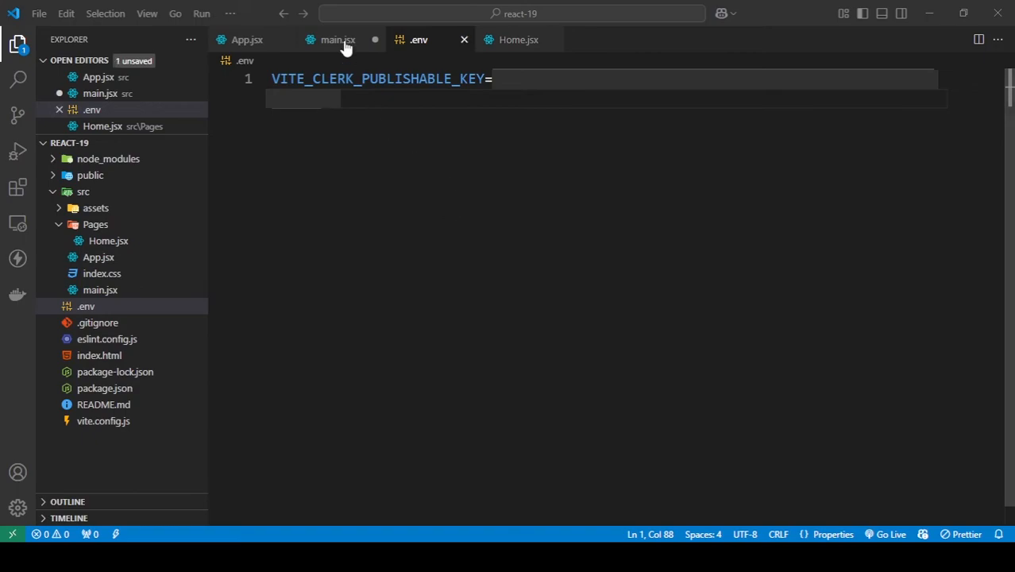
click(337, 40)
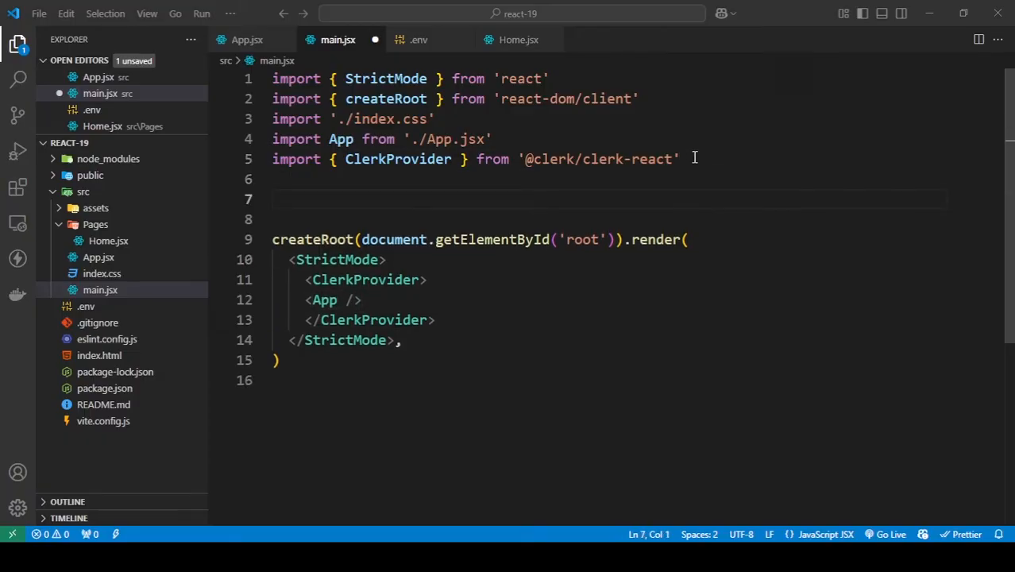
Declare const Clerk_Key = import.meta.env.VITE_CLERK_PUBLISHABLE_KEY in main.jsx.
text(const)
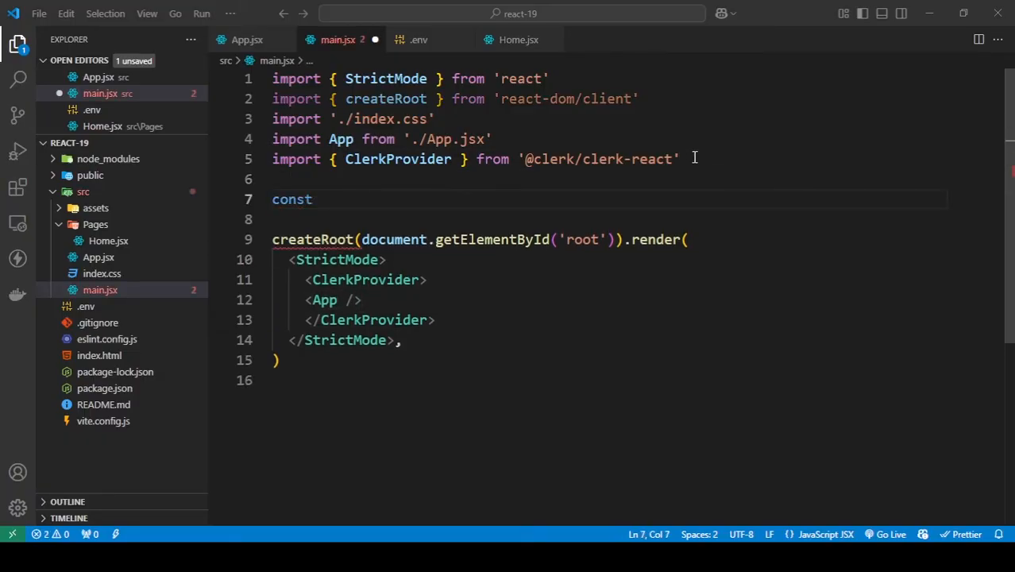
text(Clerk_Key)
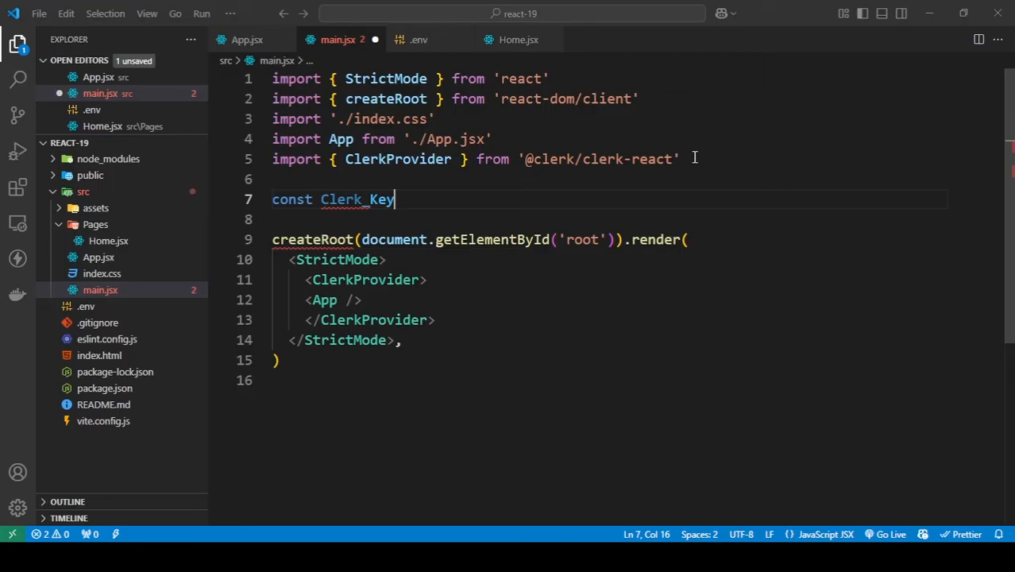
text(=)
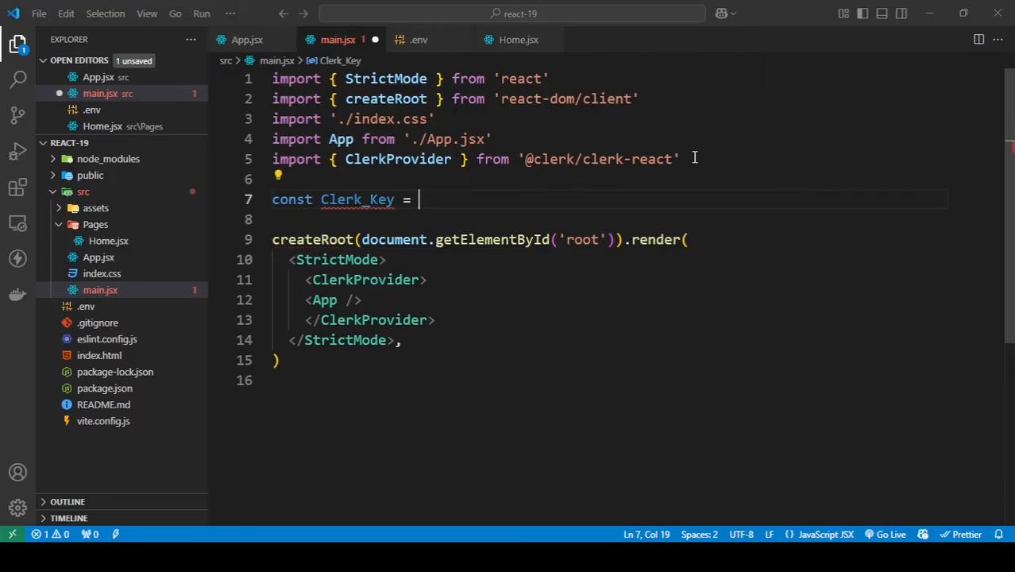
text(import)
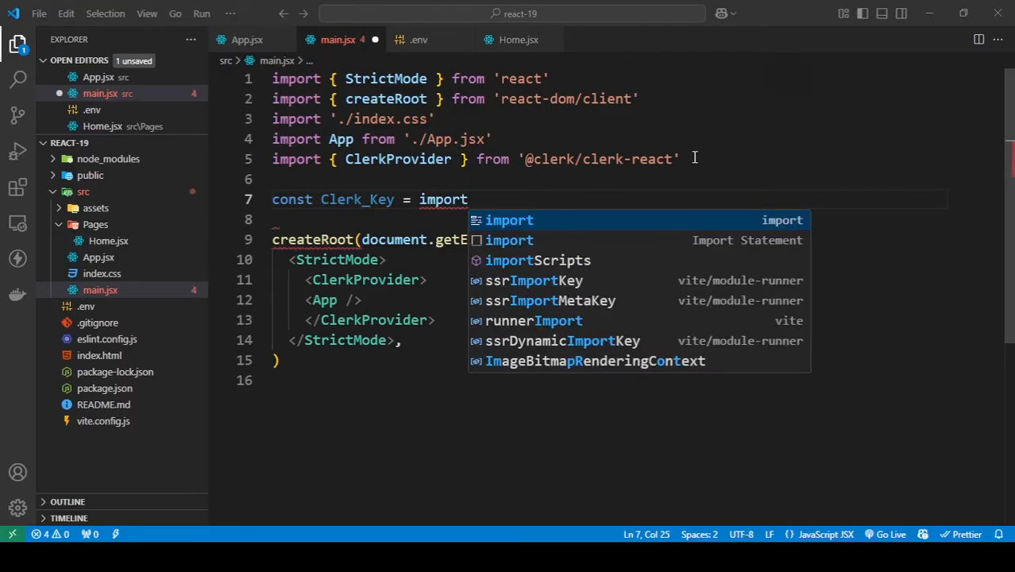
text(.meta.env.)
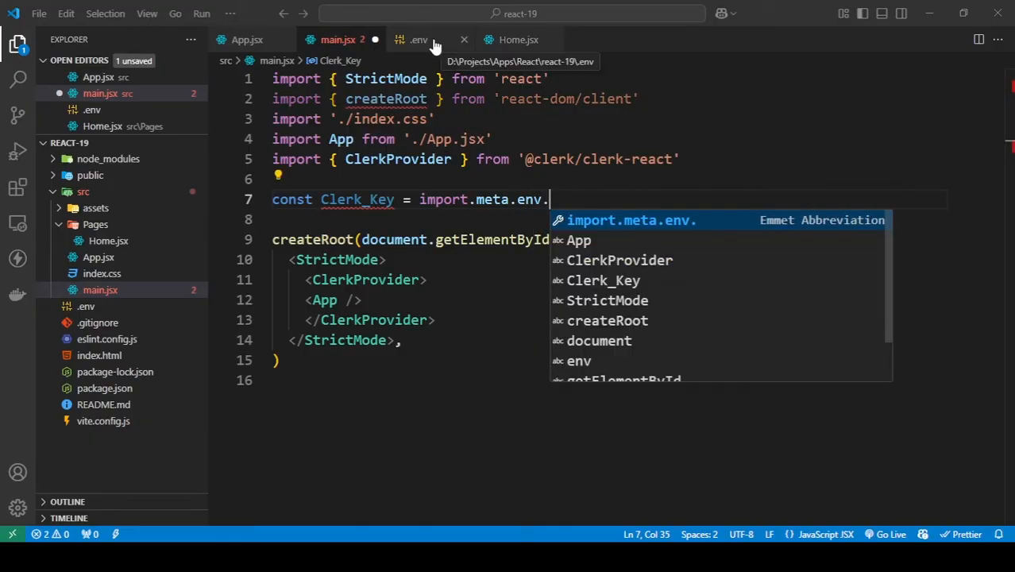
key(Escape)
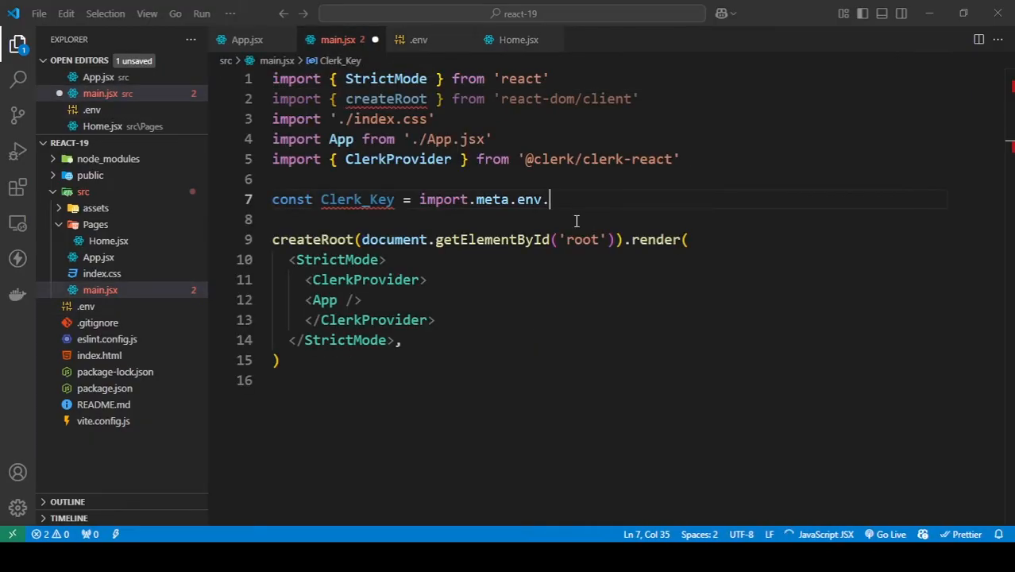
text(VITE_CLERK_PUBLISHABLE_KEY;)
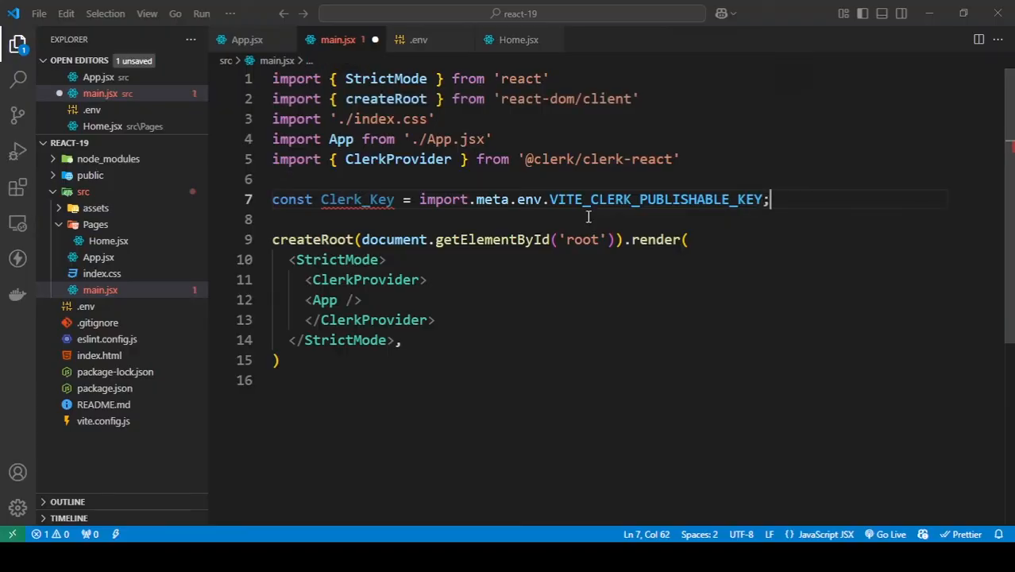
Throw an Error when Clerk_Key is missing, pass publishableKey={Clerk_Key} to ClerkProvider, and save.
text(if)
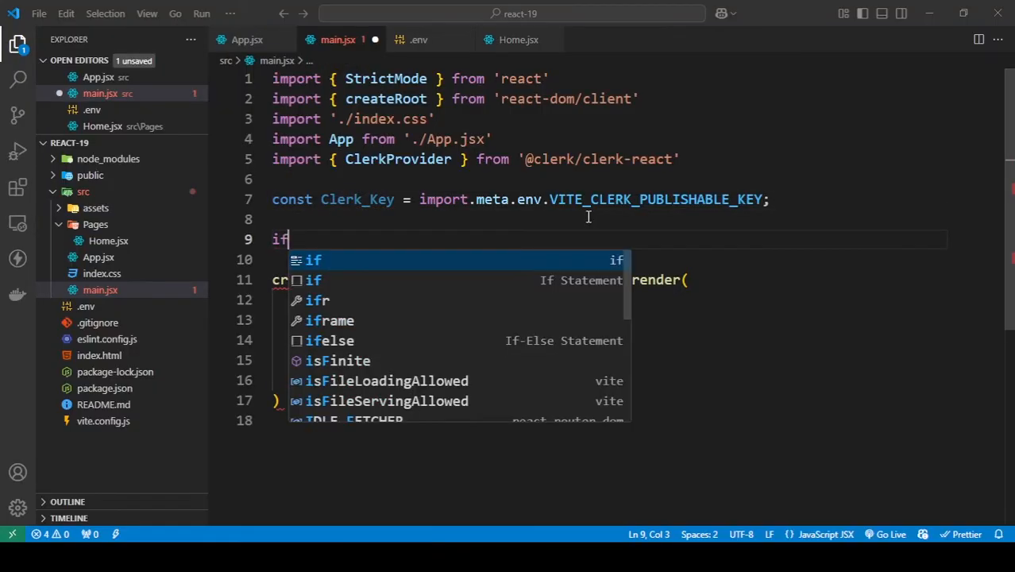
text((!Clerk_Key)
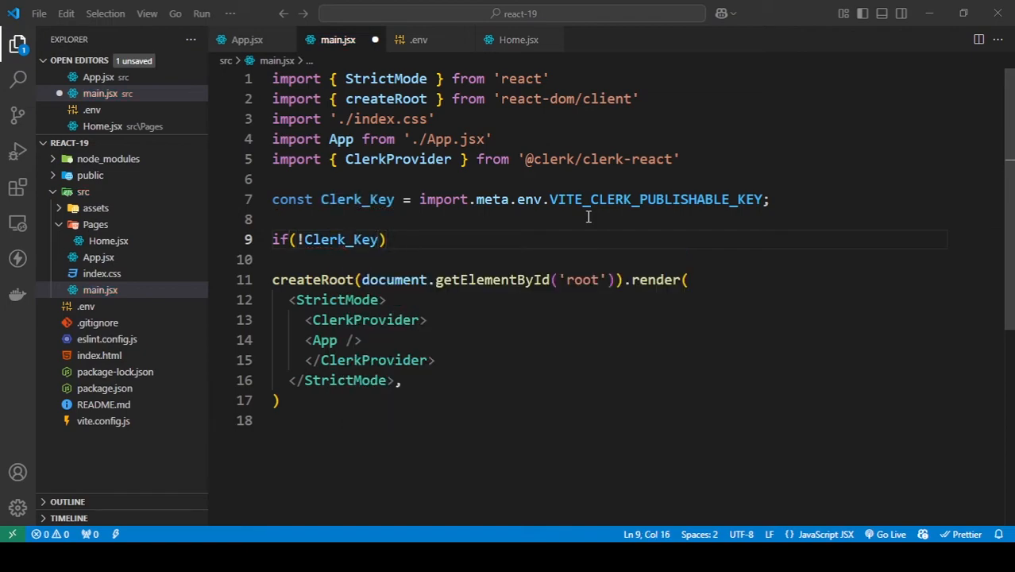
text(throw new)
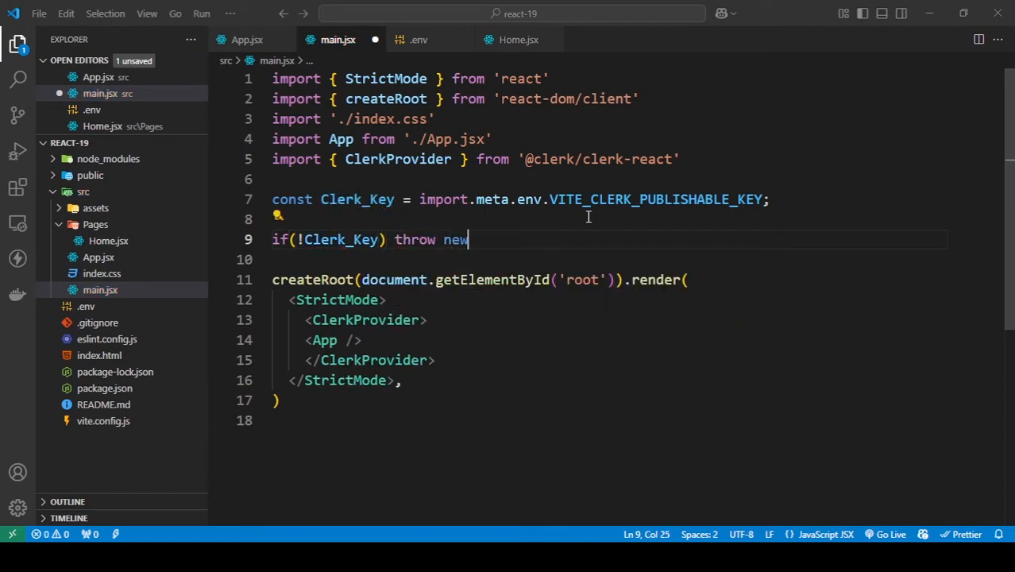
text(Error)
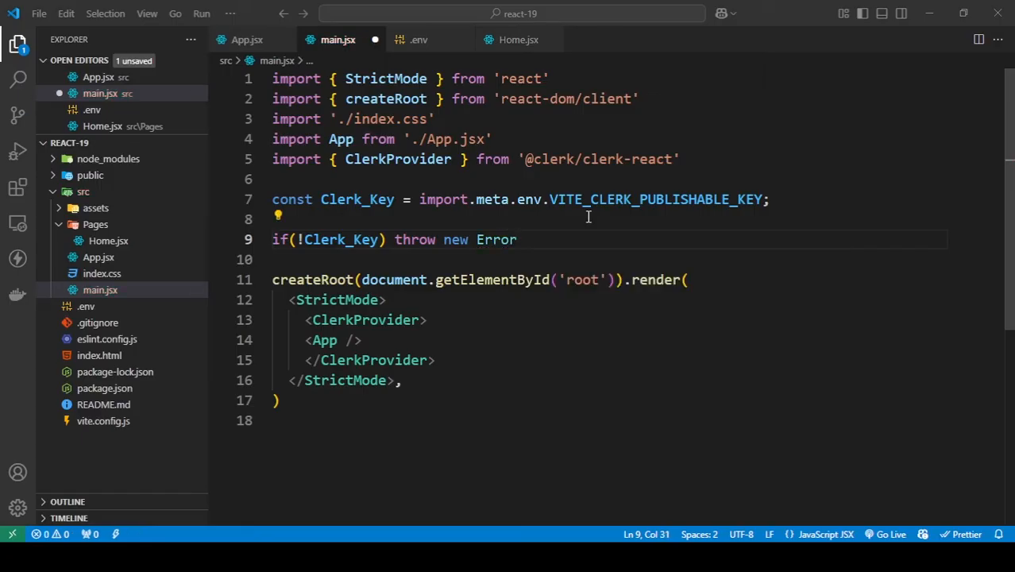
text((""))
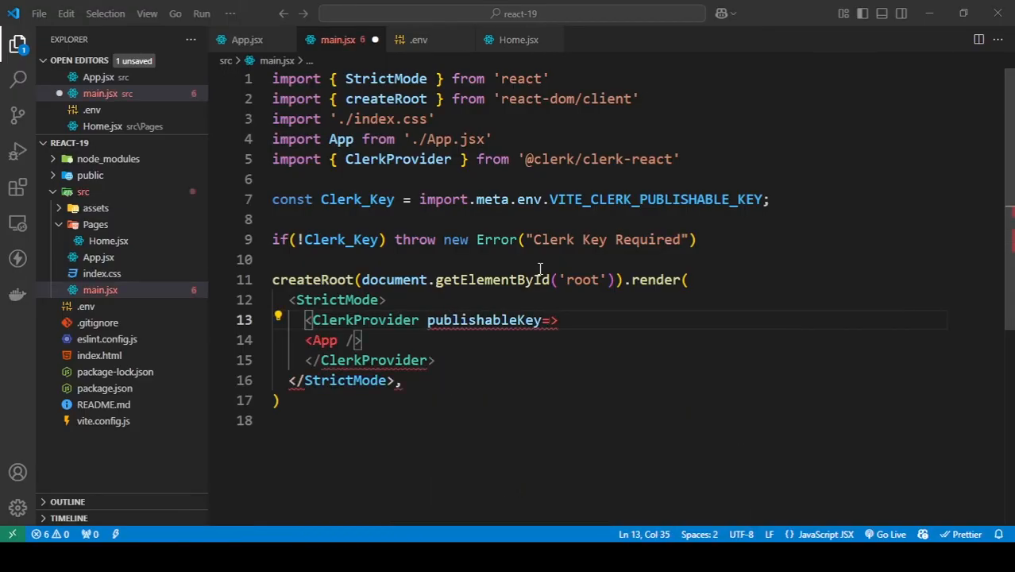
text({Clerk_Key)
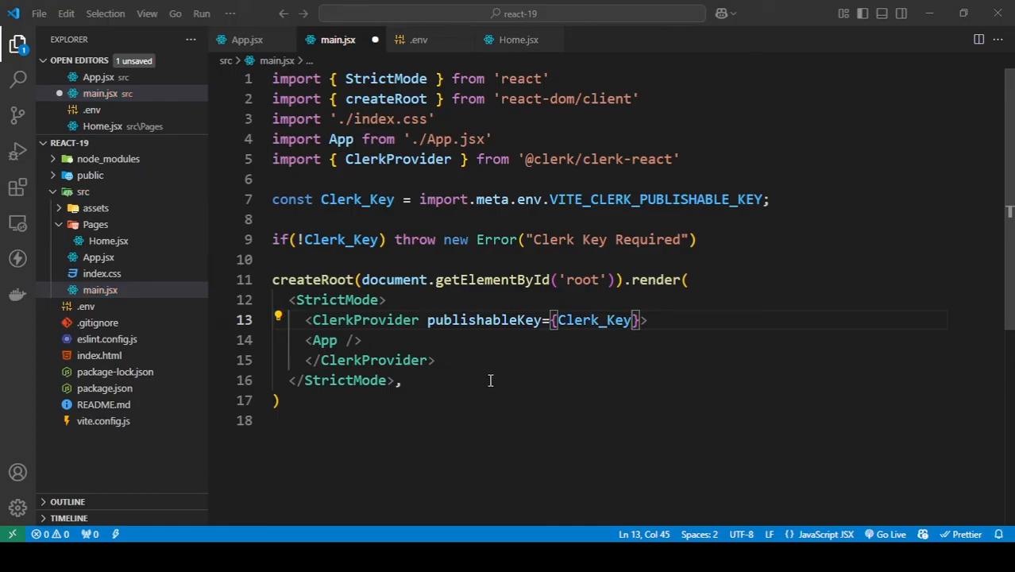
key(Ctrl+s)
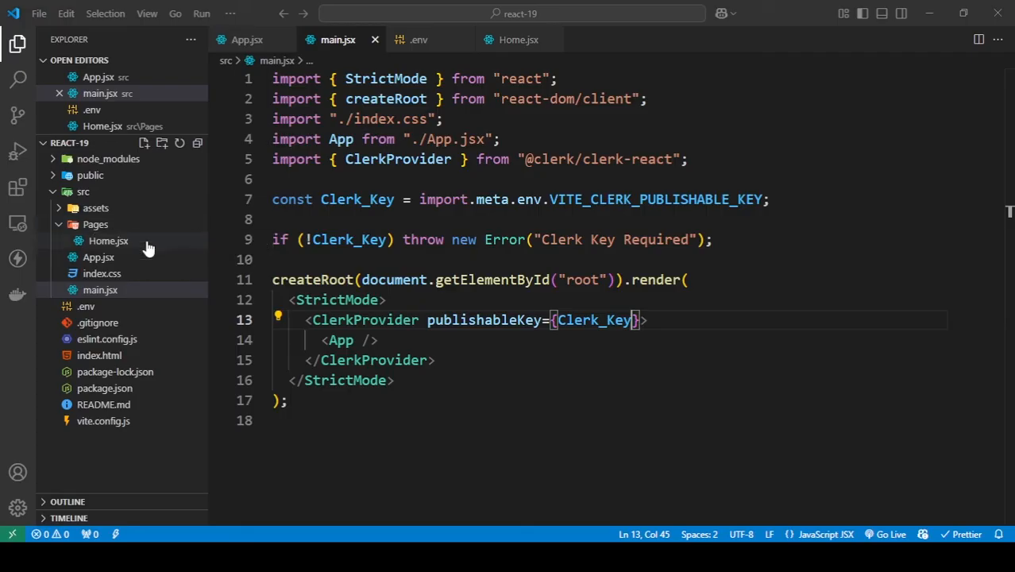
mouse_move(161, 224)
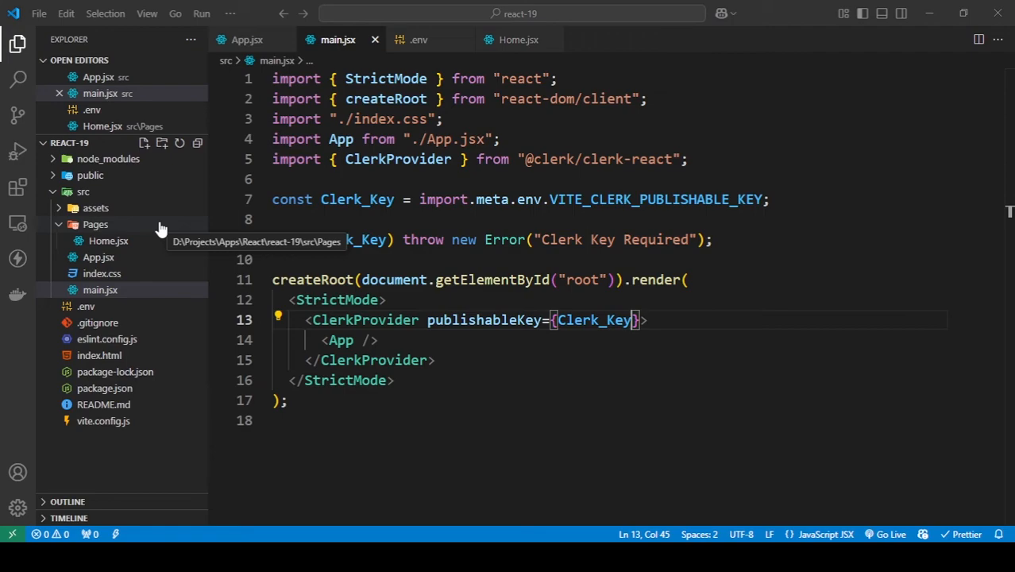
Create a Login file in the Pages folder and rename it to Login.jsx.
right_click(94, 224)
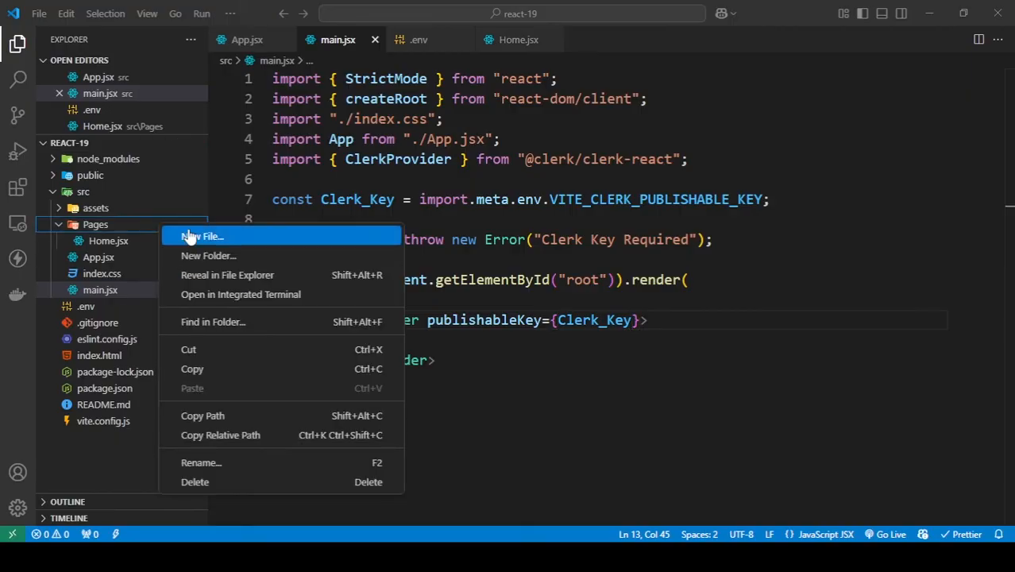
click(201, 236)
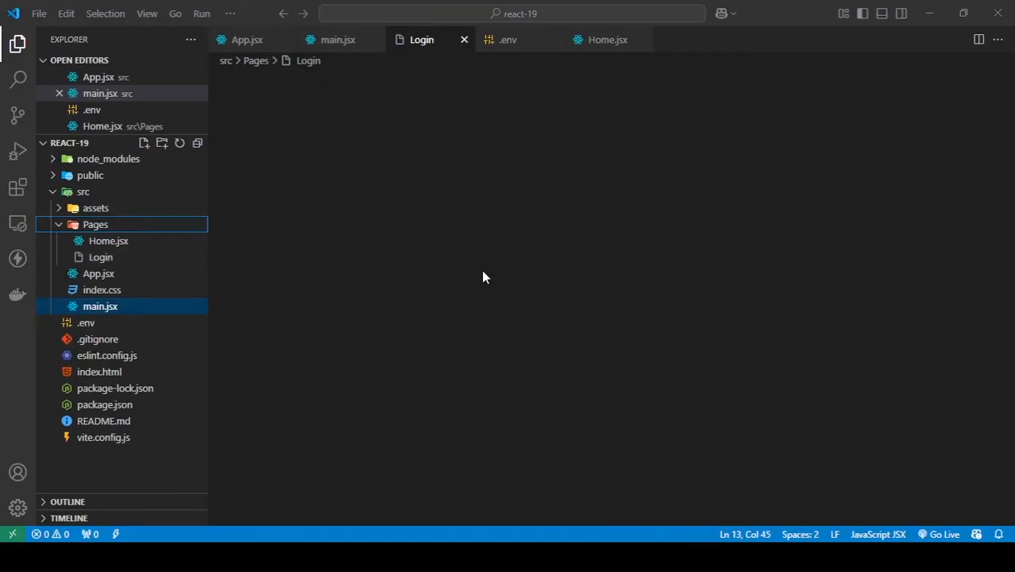
right_click(100, 256)
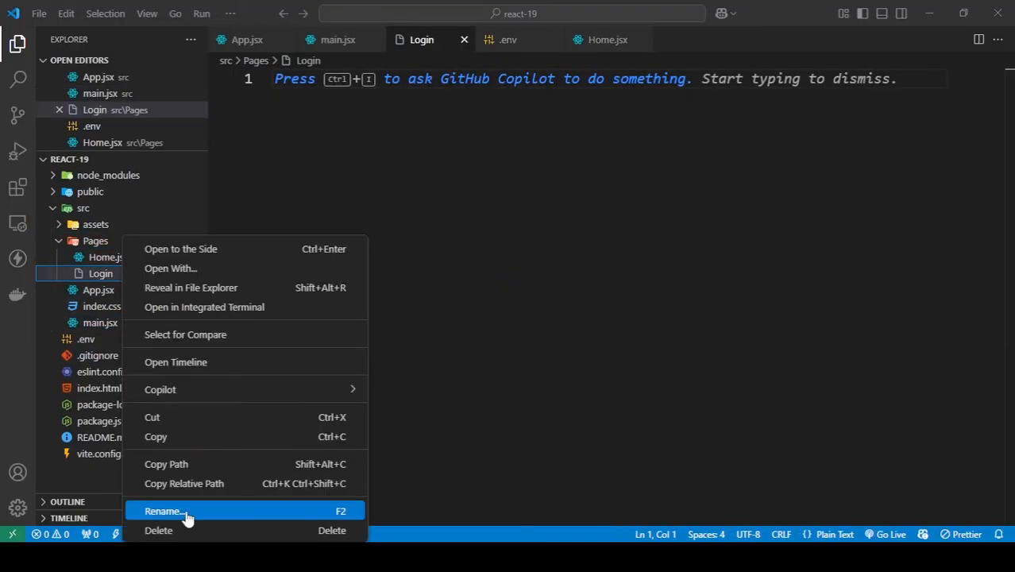
click(162, 510)
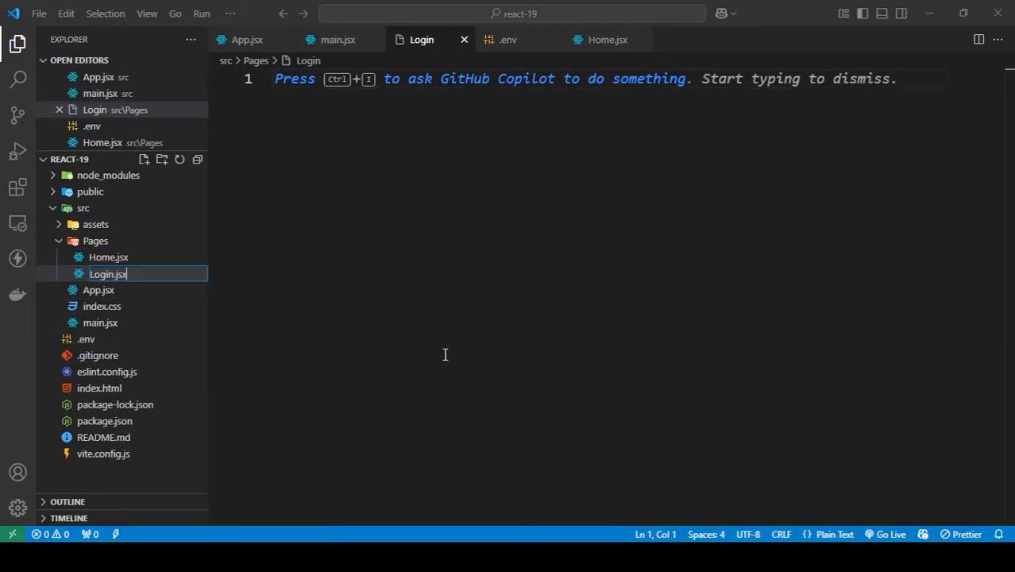
Create a Signup.jsx file in the Pages folder.
right_click(95, 240)
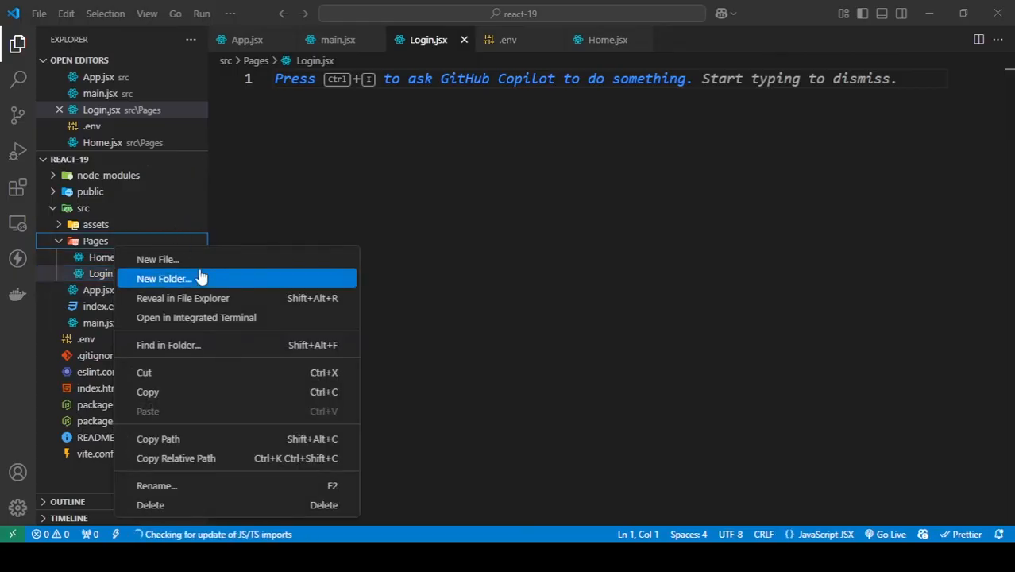
click(157, 259)
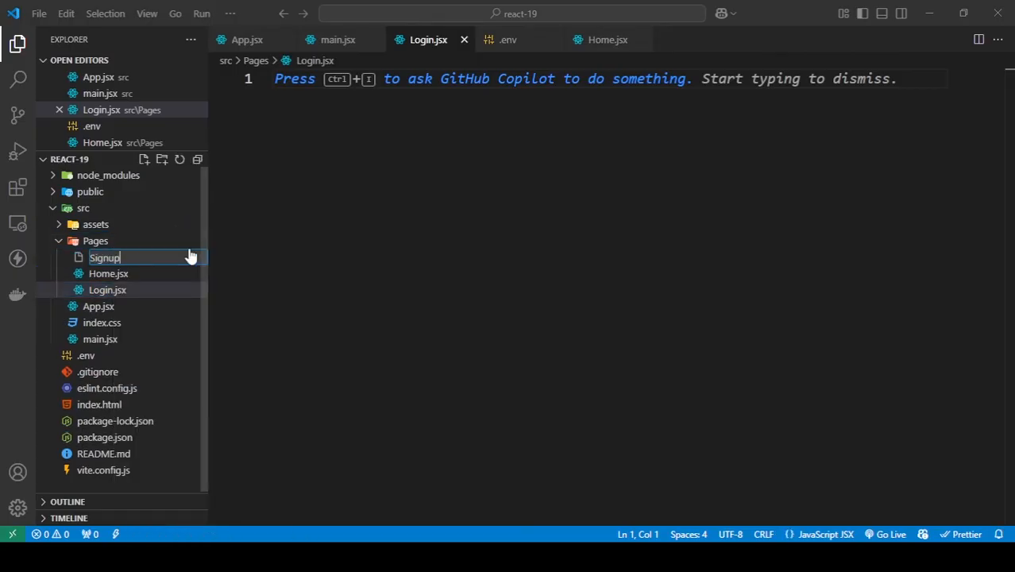
key(Enter)
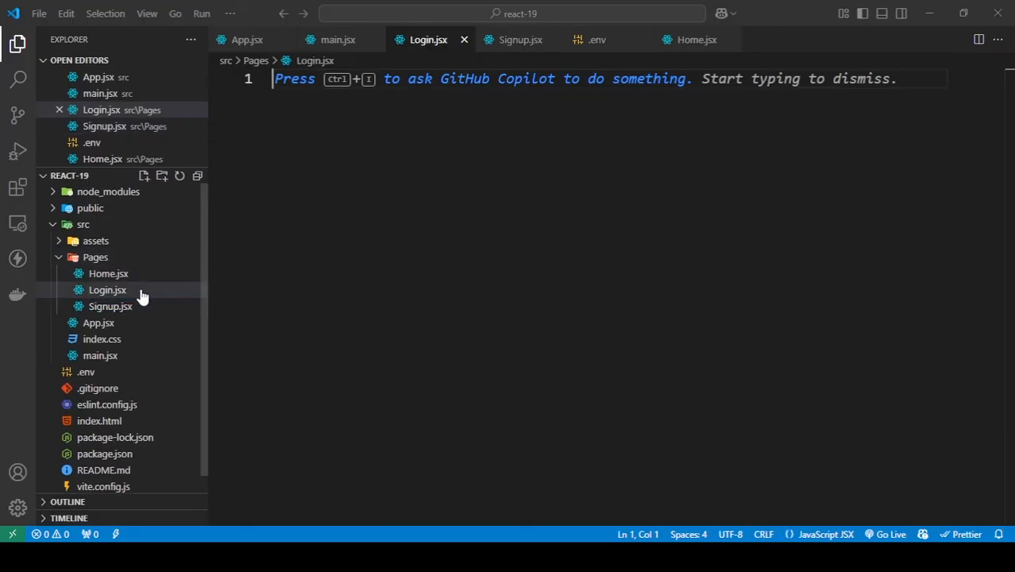
Scaffold Login.jsx with rfc rendering <SignIn />, then insert Clerk's <SignUp /> into Signup.jsx.
text(rfc)
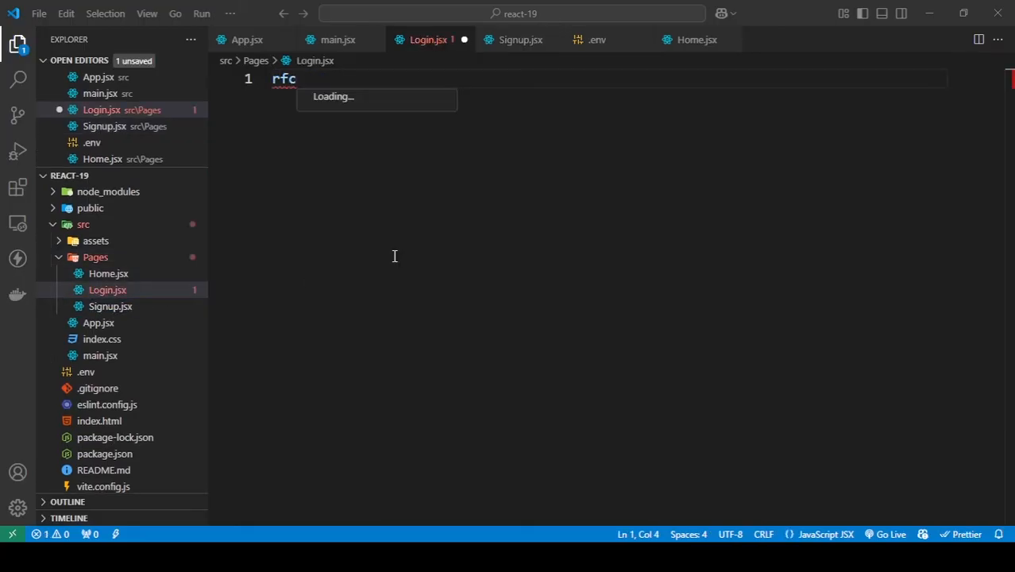
key(Tab)
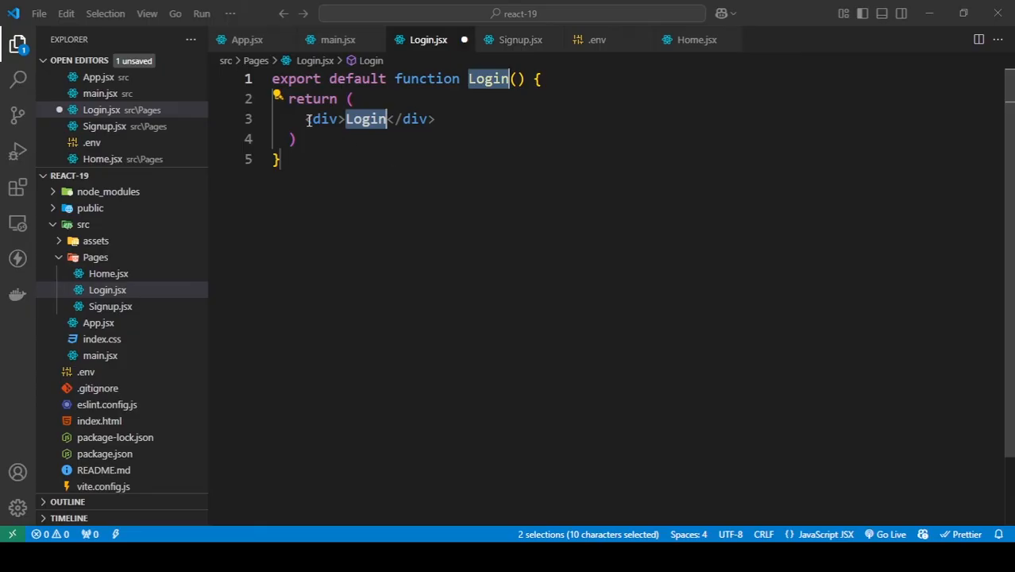
key(Delete)
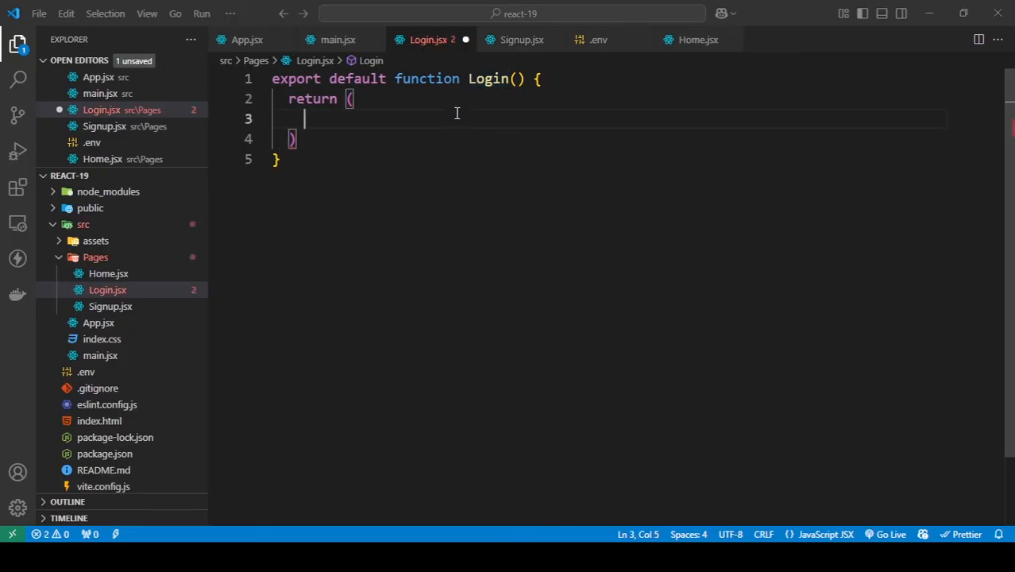
text(<SignIn />)
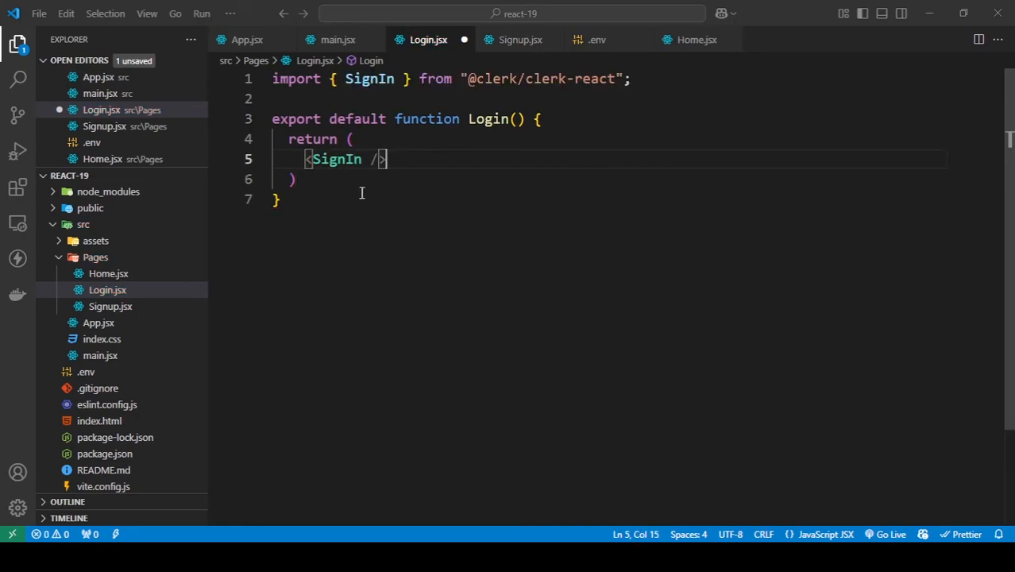
click(520, 40)
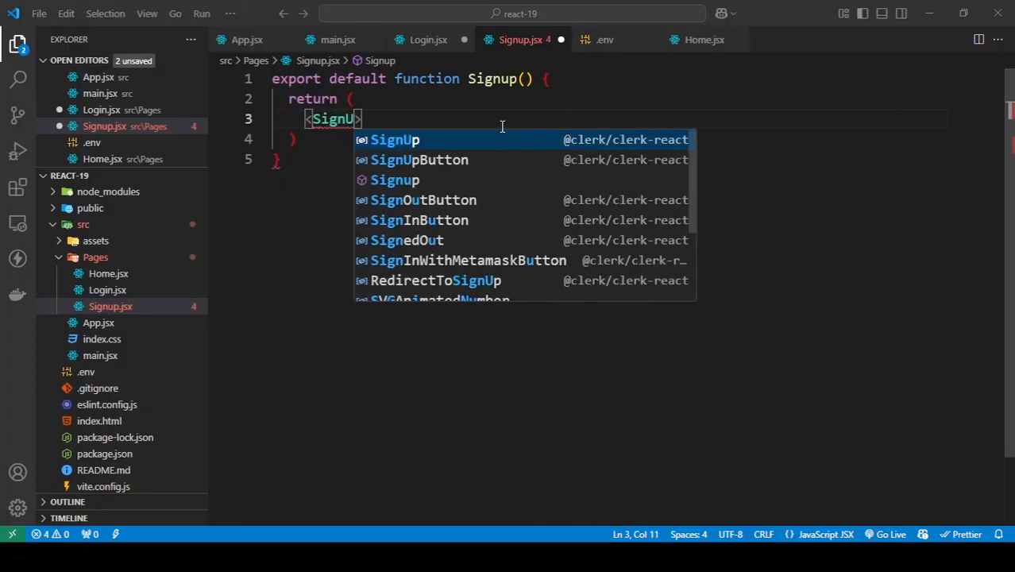
click(394, 139)
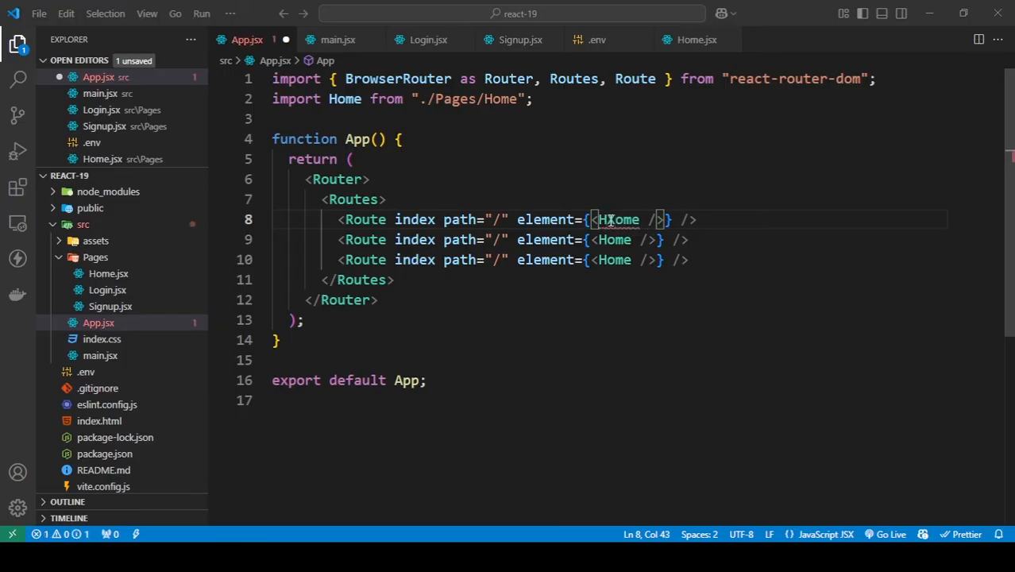
Point the App.jsx routes to <Signup /> at /signup and <Login /> at /login.
text(Sign)
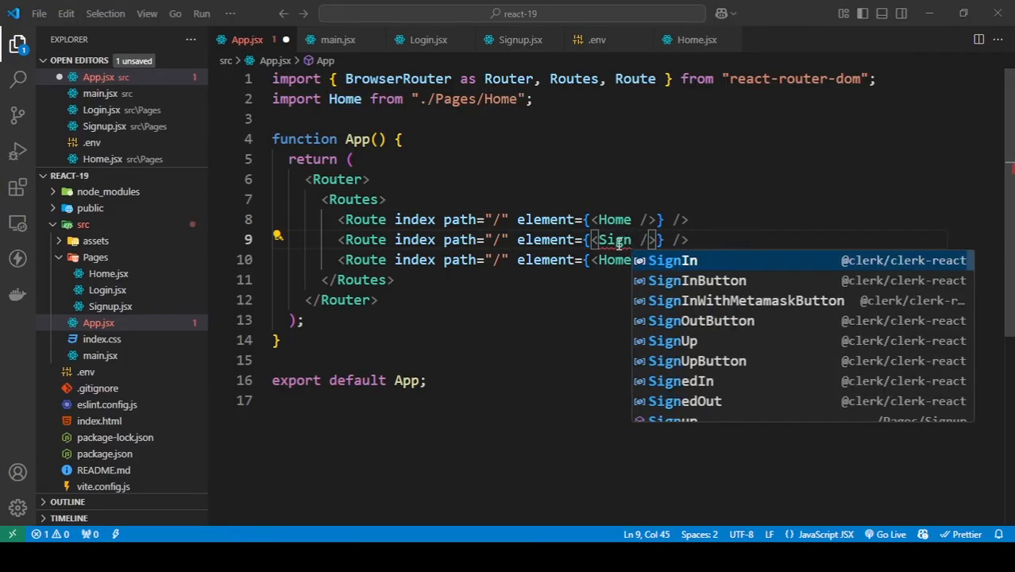
text(up)
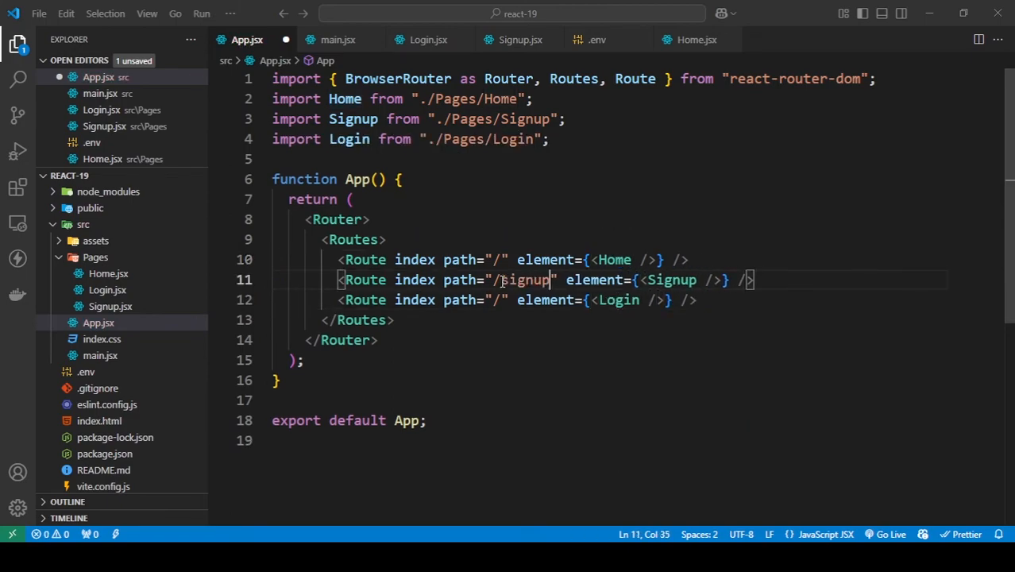
text(login)
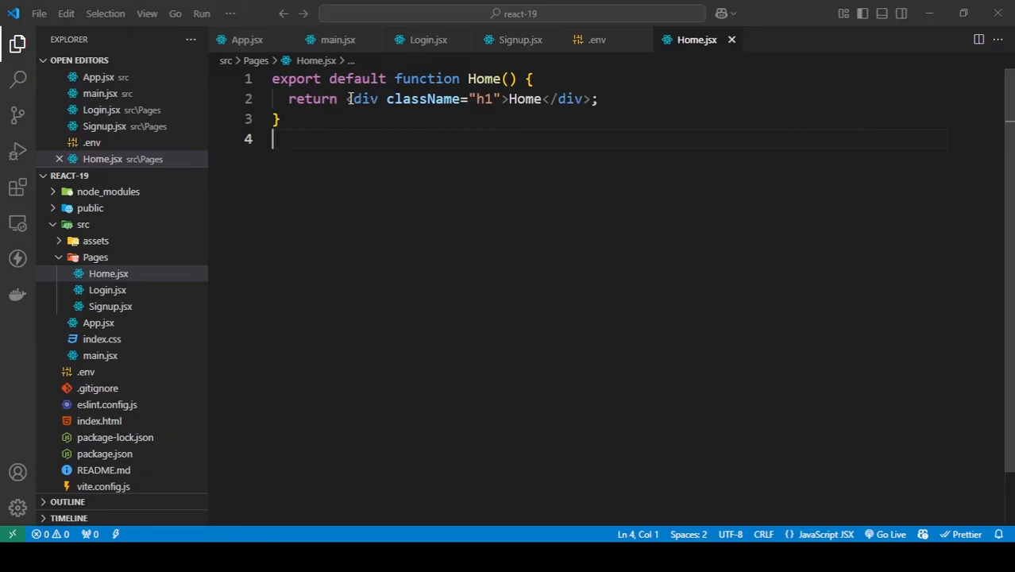
Wrap Home's return in a fragment with Link elements to /signup and /login, then save and format.
text(<>)
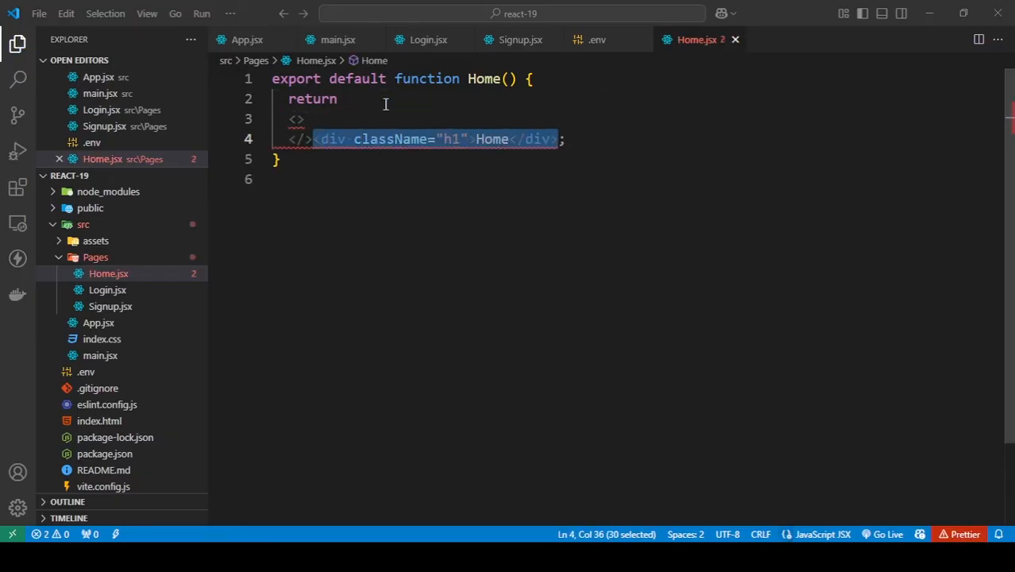
text(<B)
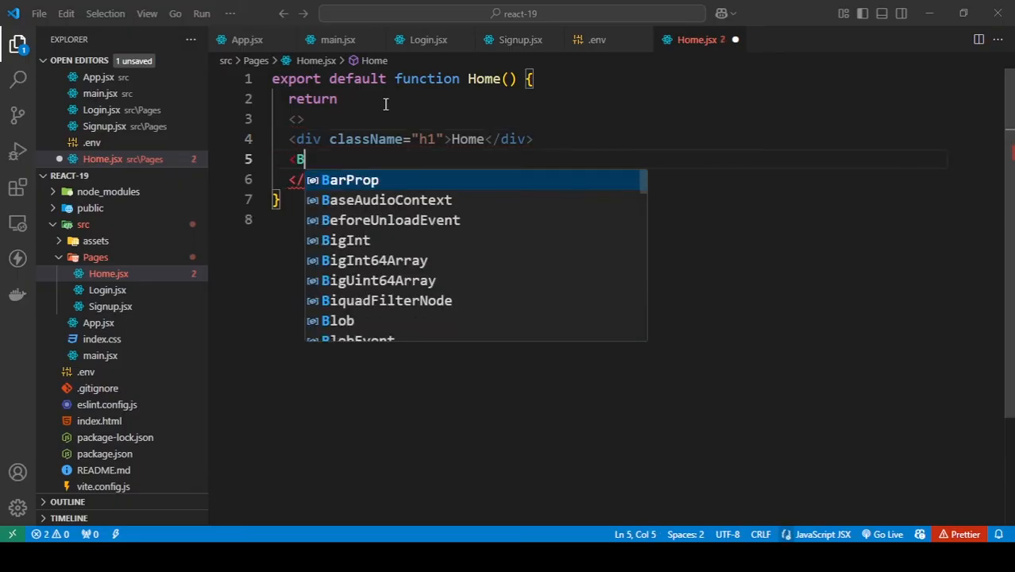
text(u)
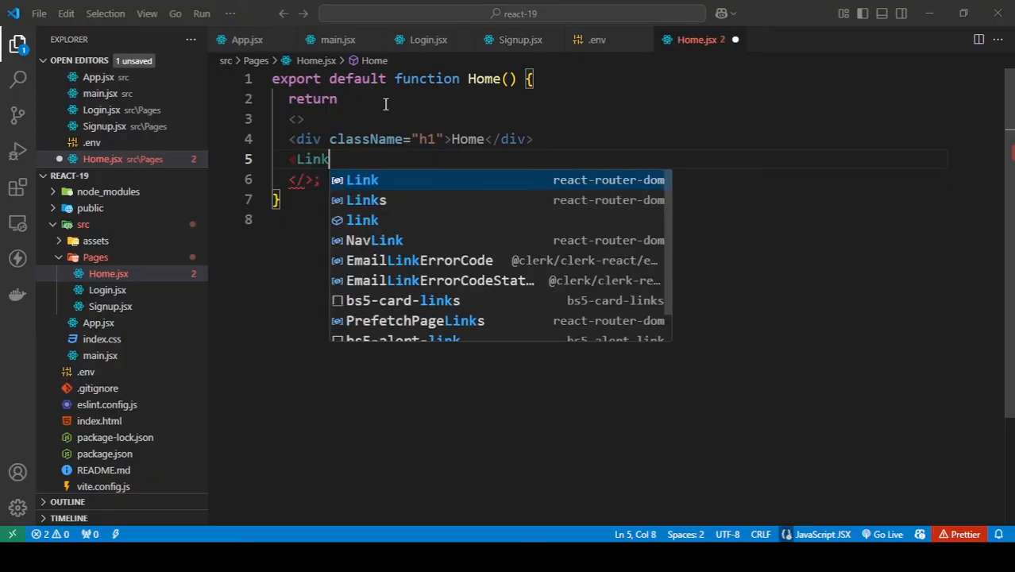
click(362, 180)
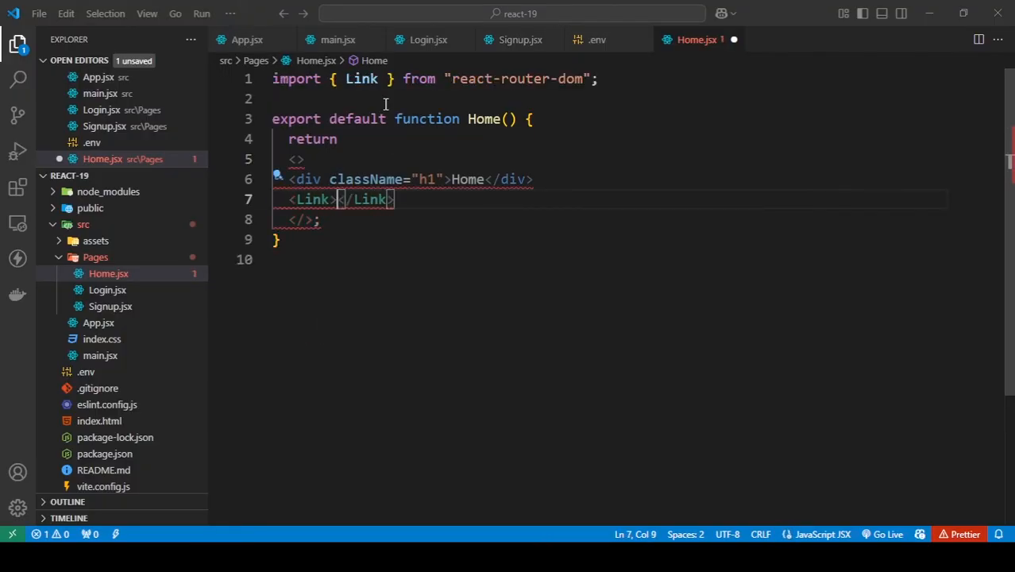
text(to="")
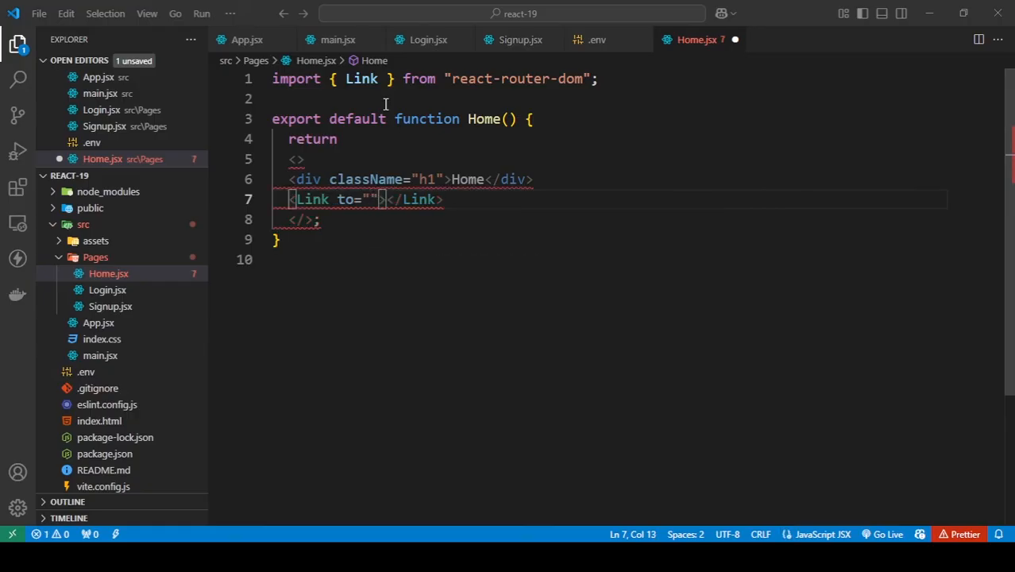
text(/signup)
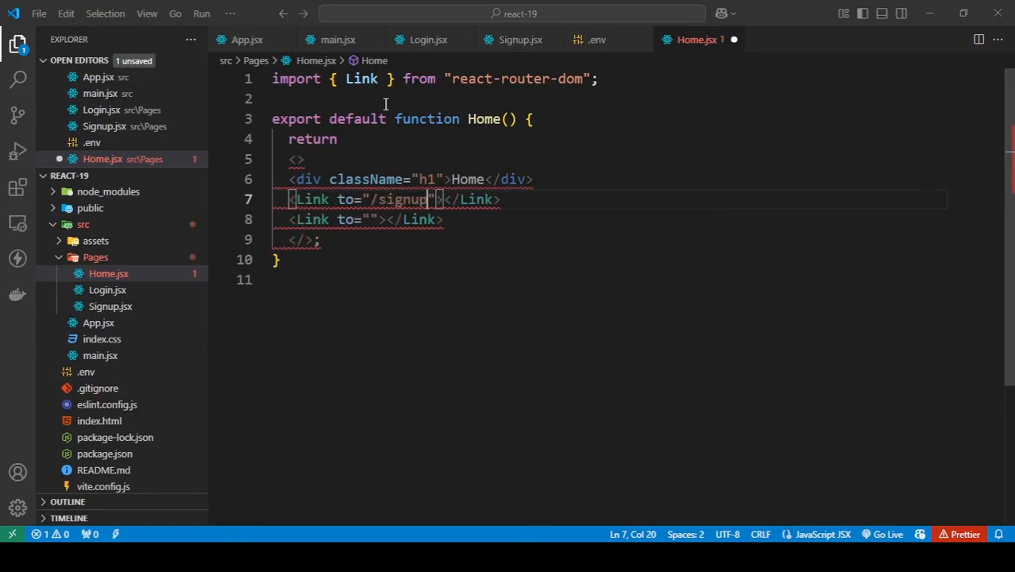
text(/)
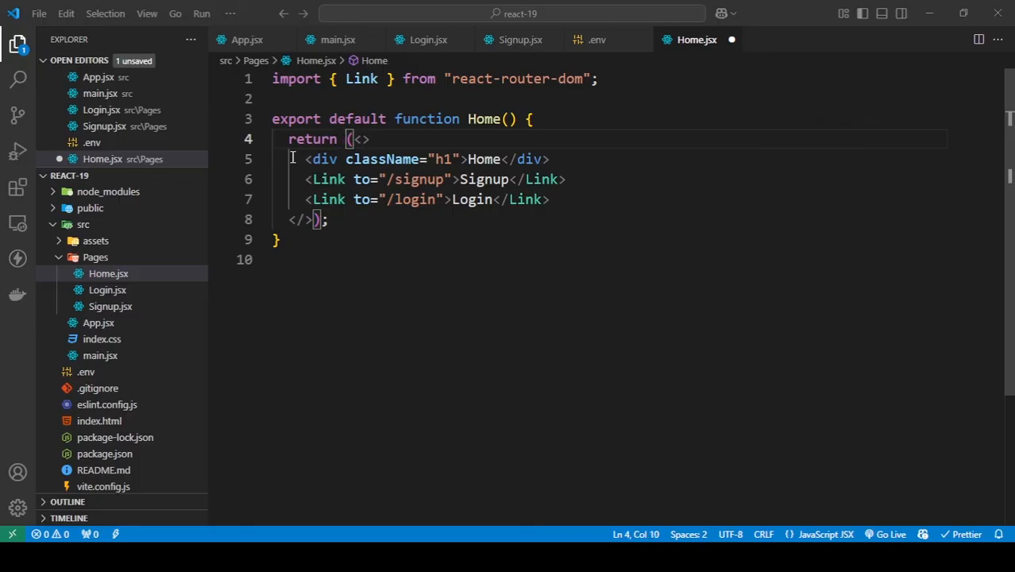
key(Ctrl+s)
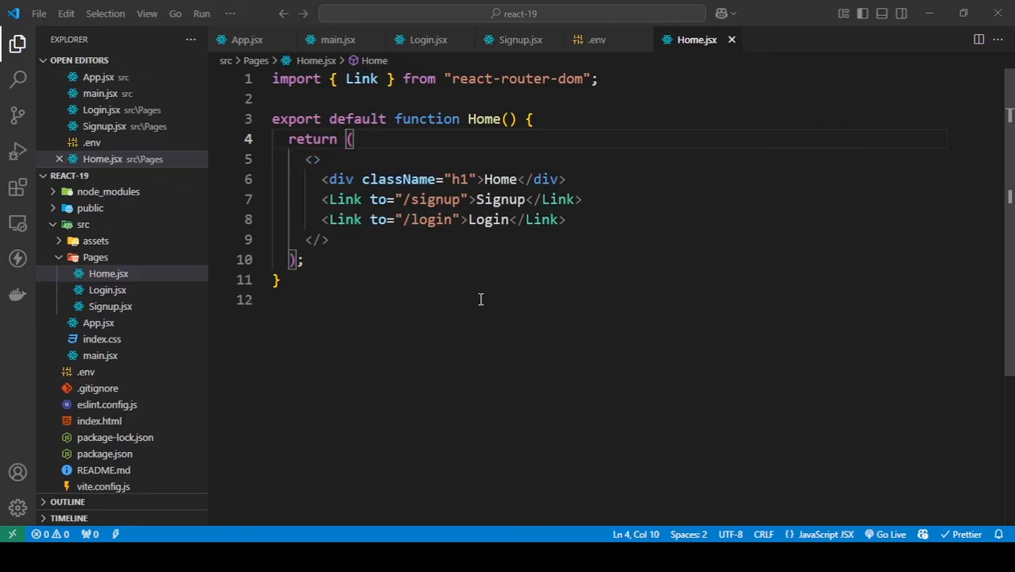
key(Ctrl+`)
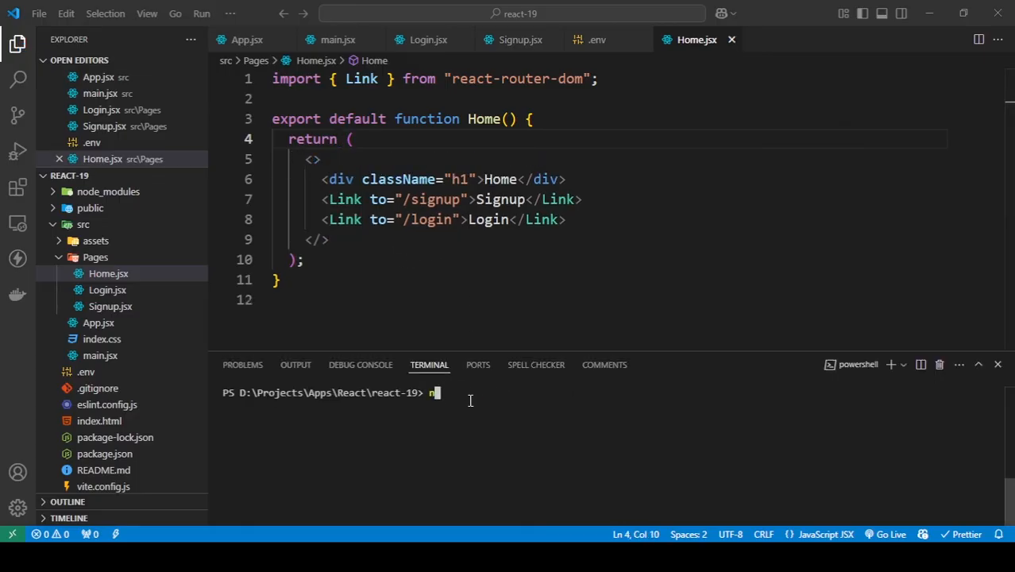
Run npm run dev and add className="button" to both Signup and Login links.
text(npm run de)
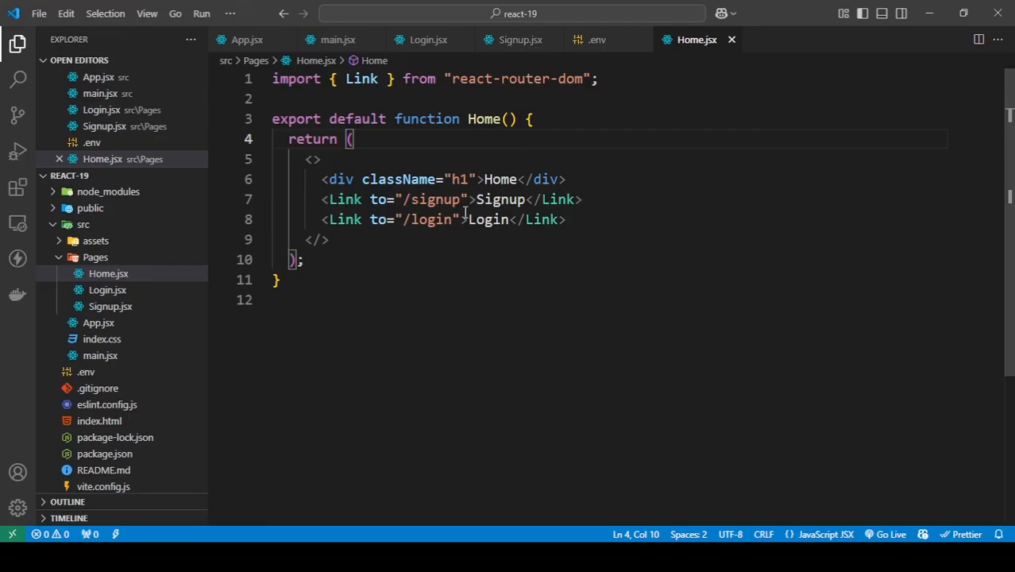
text(className="")
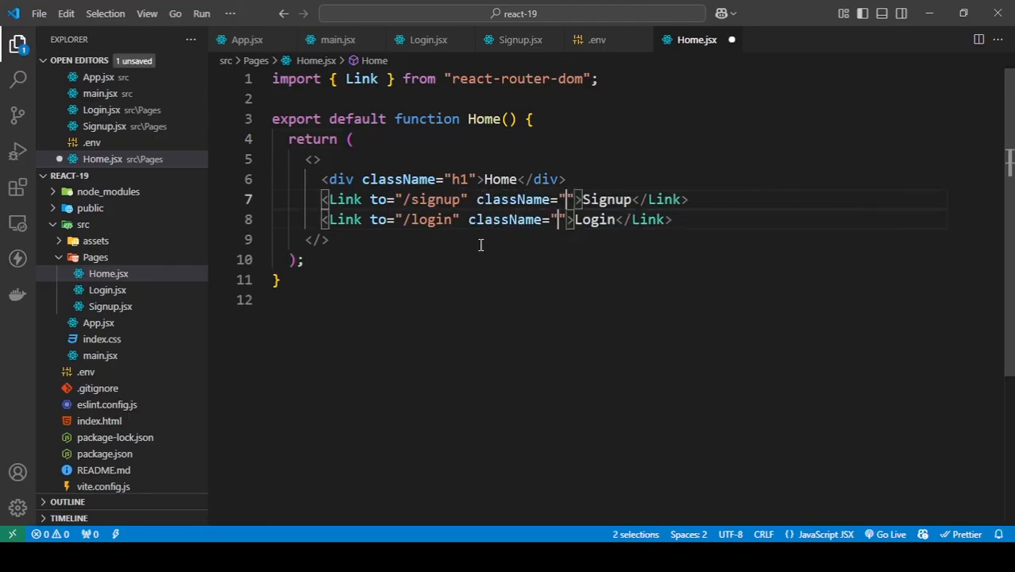
text(button)
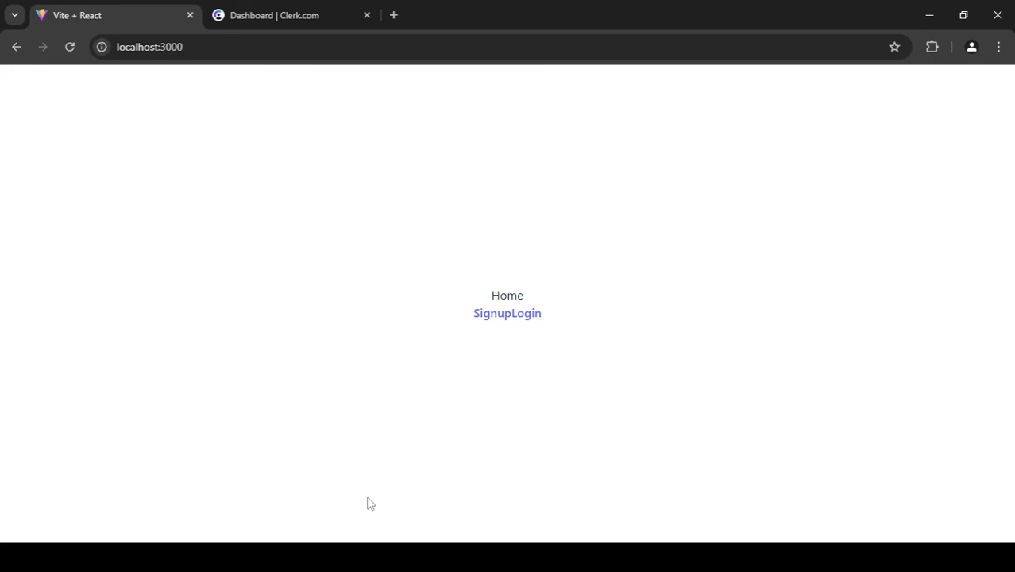
mouse_move(370, 496)
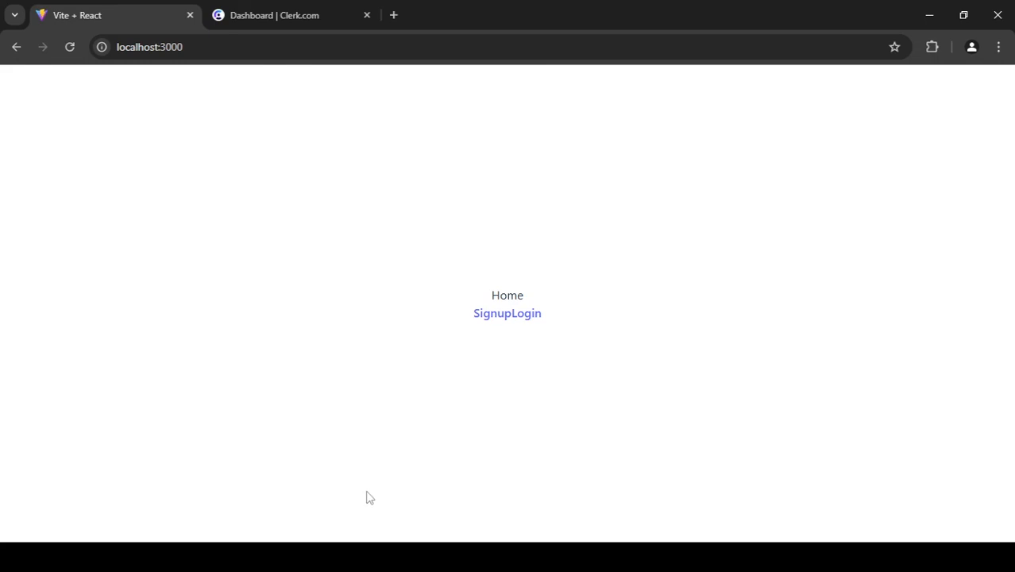
mouse_move(448, 398)
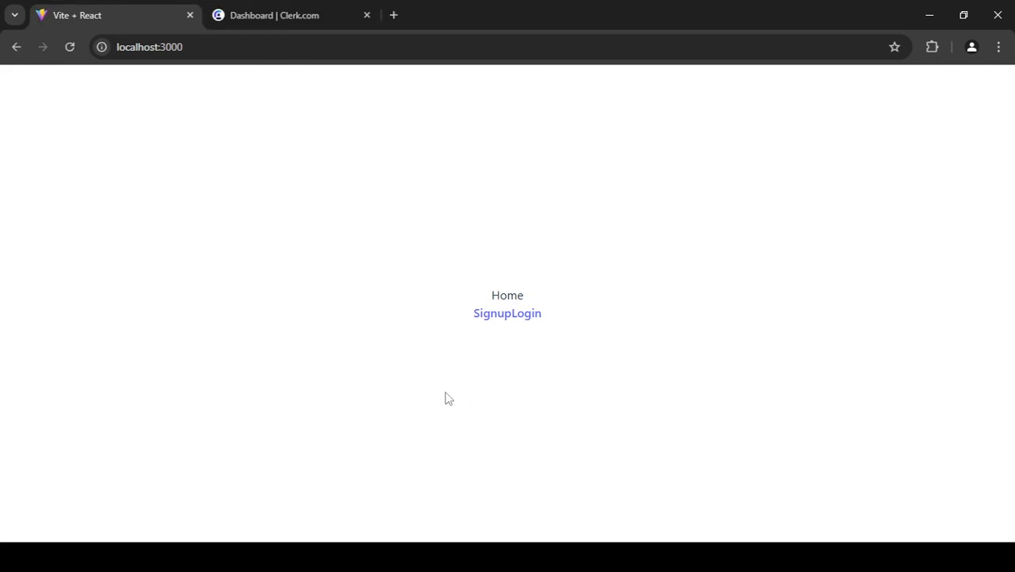
mouse_move(485, 317)
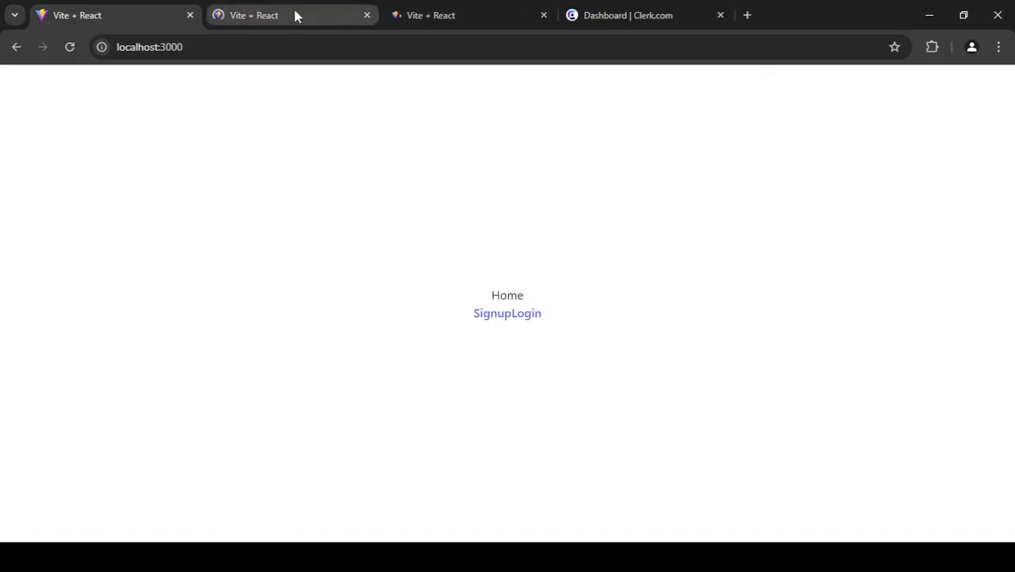
View Clerk's Create your account form, then sign in on the login tab with email and password.
click(490, 313)
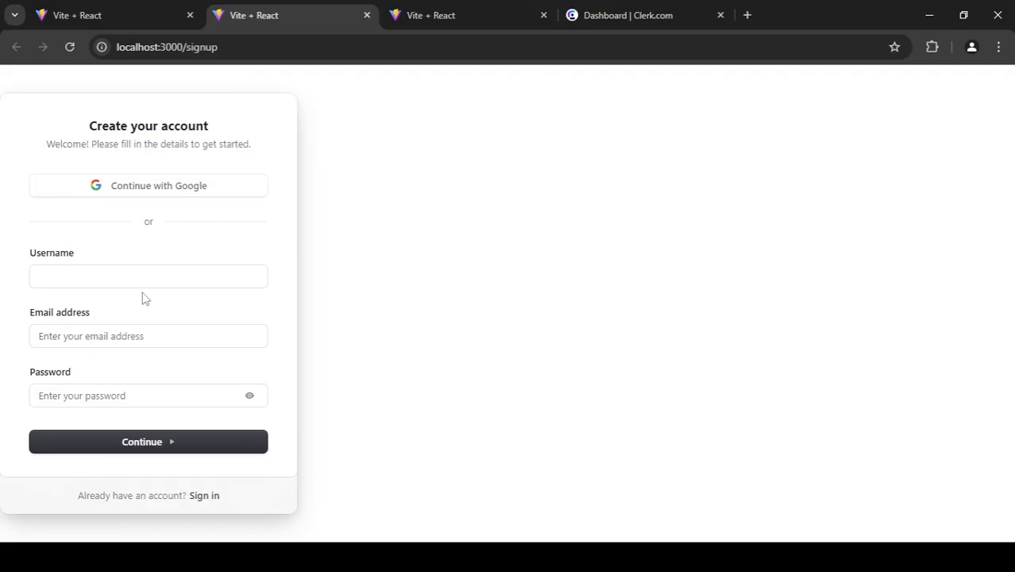
click(455, 15)
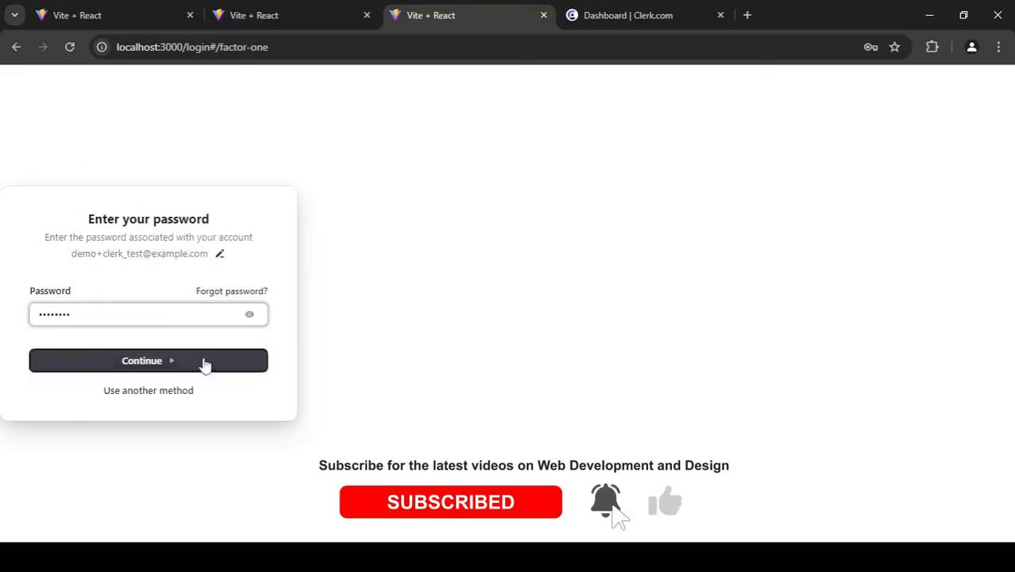
click(148, 360)
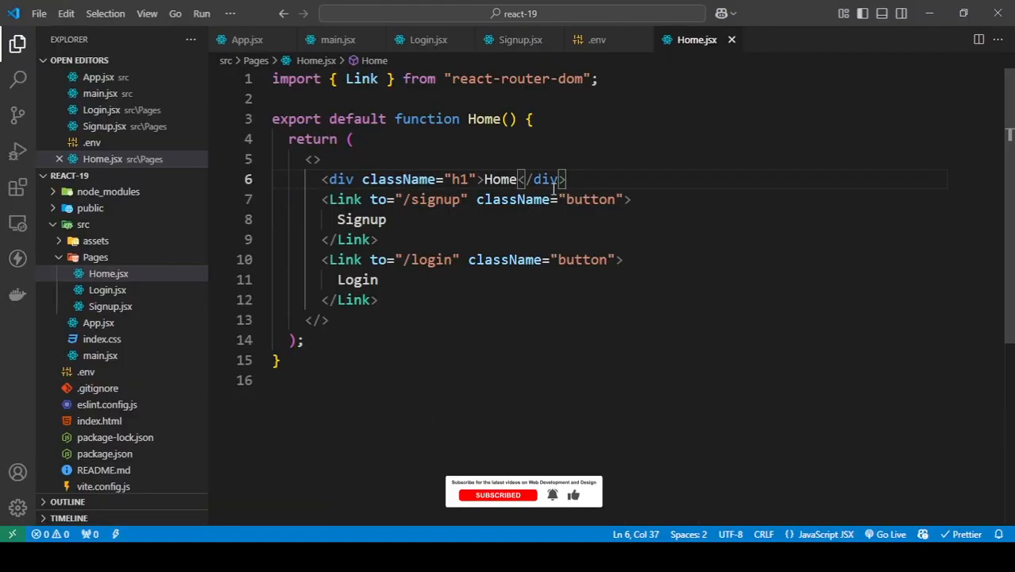
text(<UserButton />)
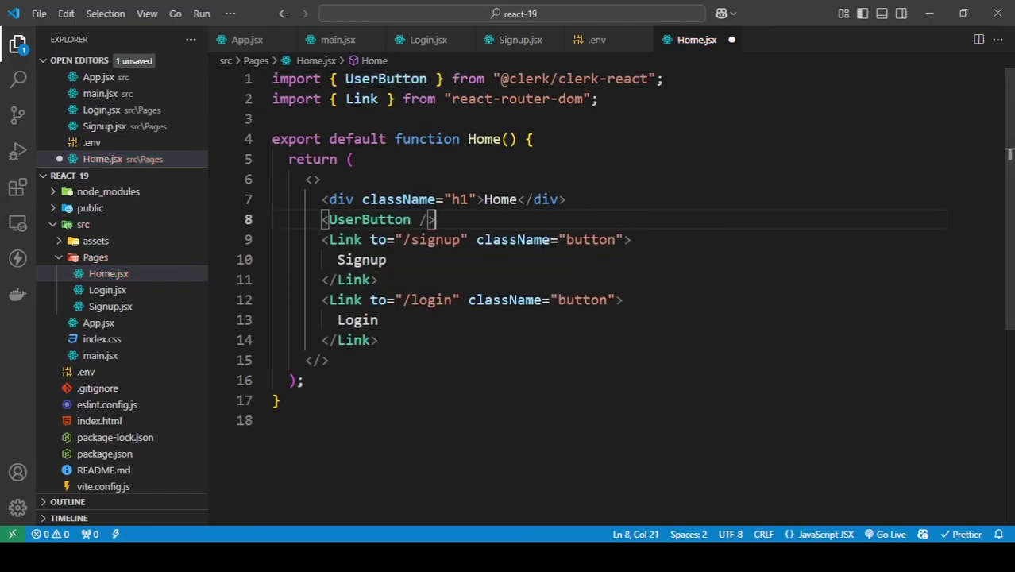
mouse_move(482, 412)
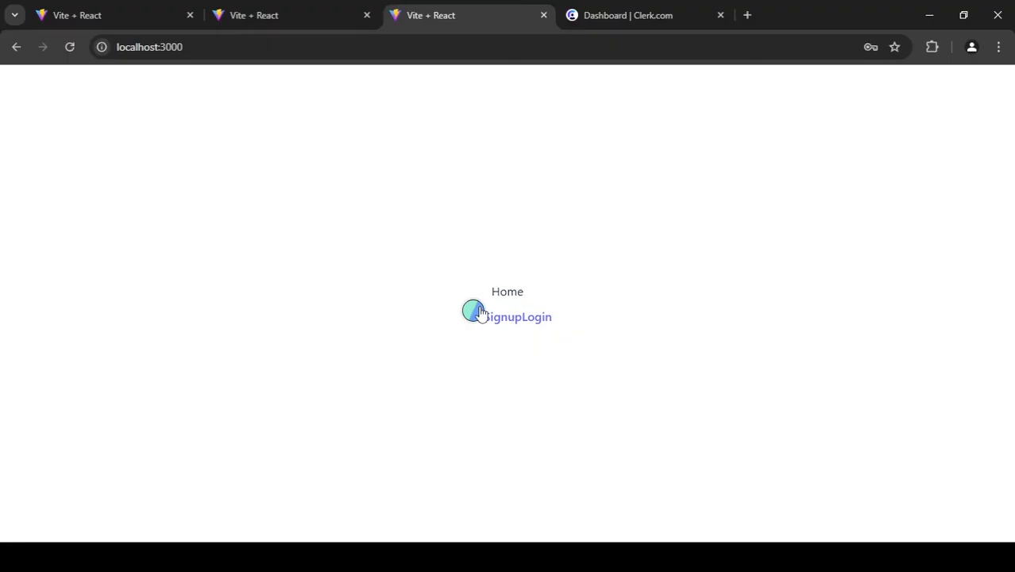
click(471, 316)
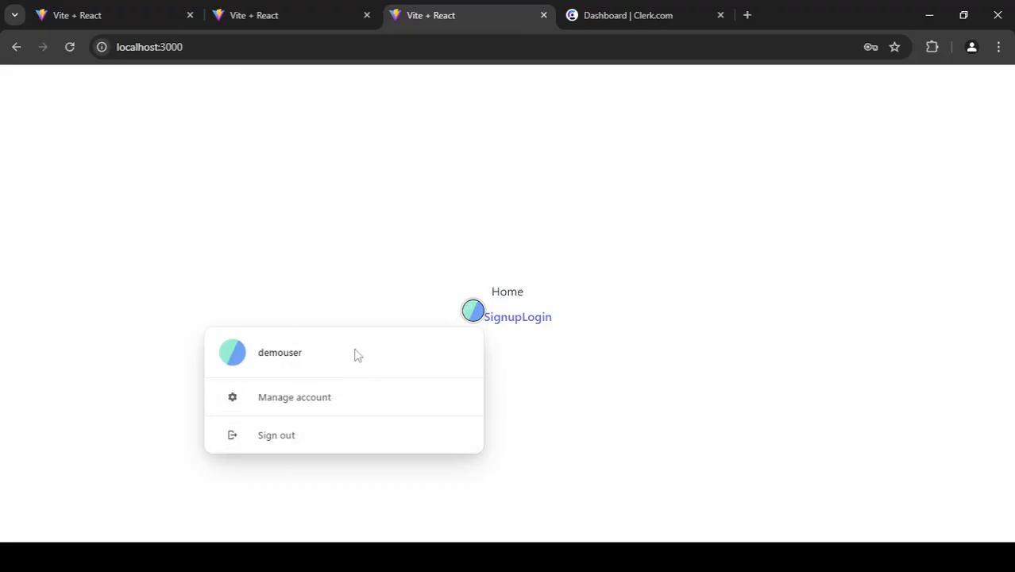